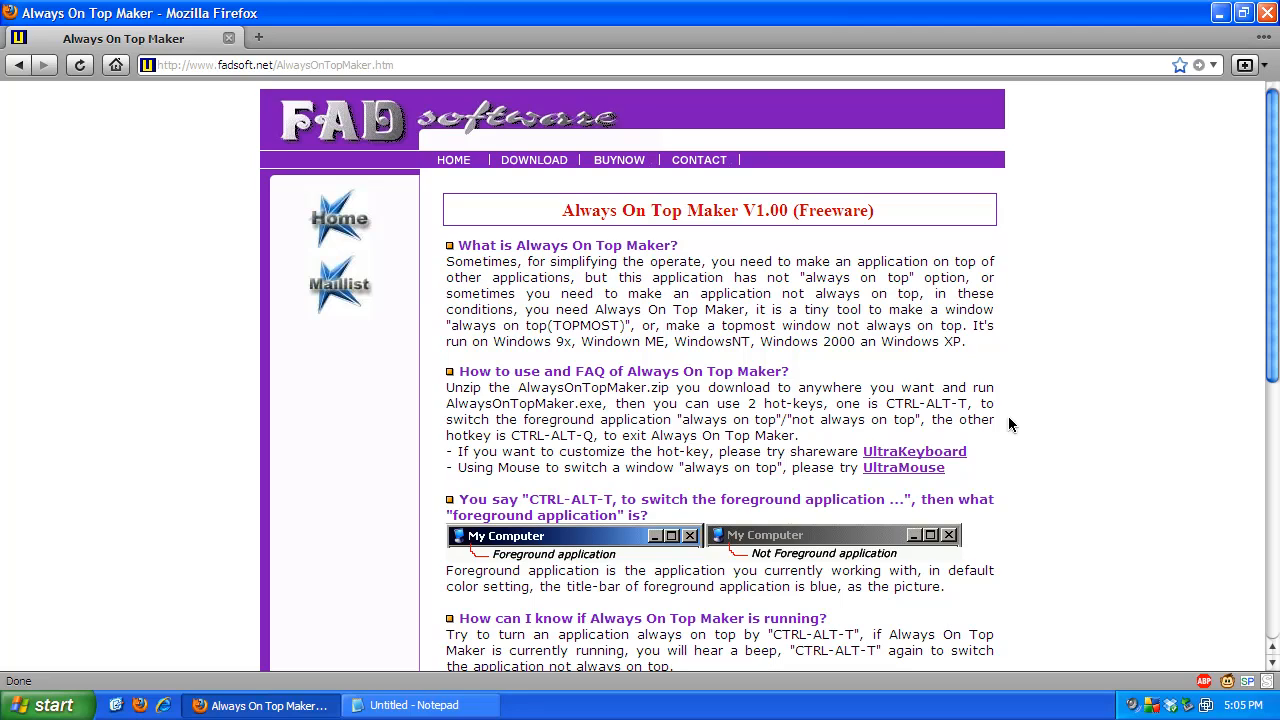
{"action": "mouse_move", "coordinate": [808, 388]}
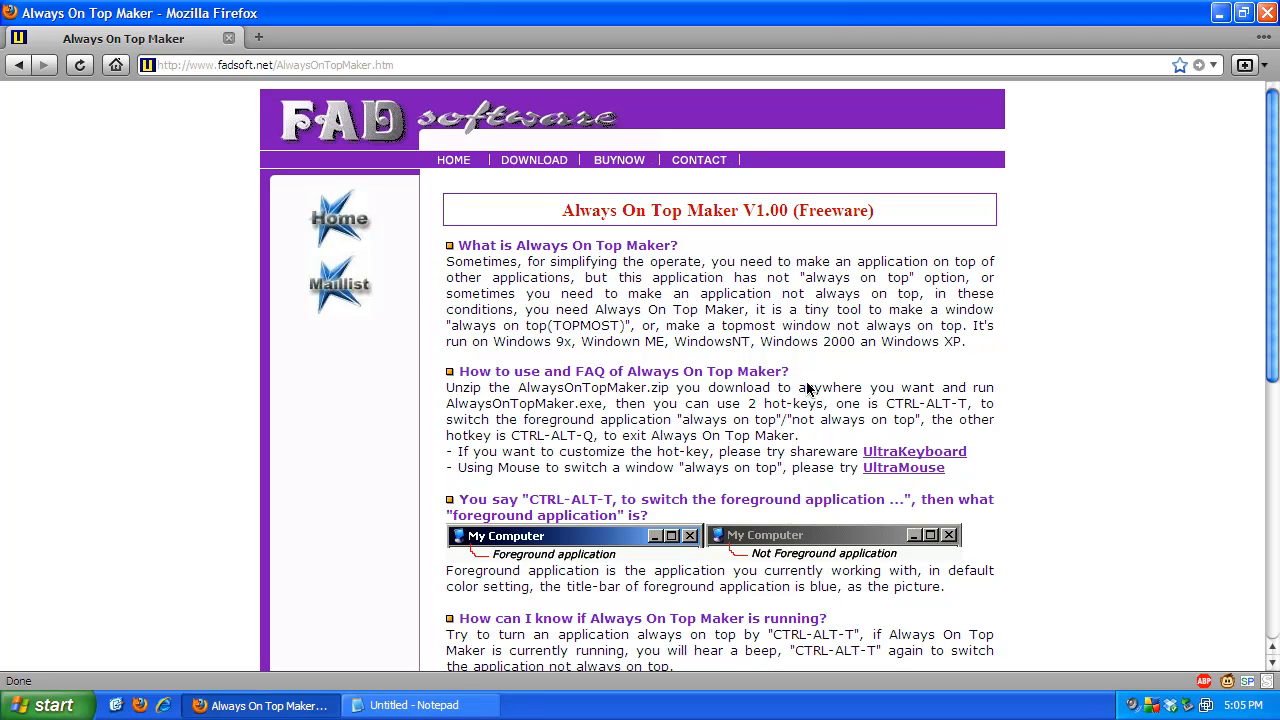
{"action": "mouse_move", "coordinate": [796, 390]}
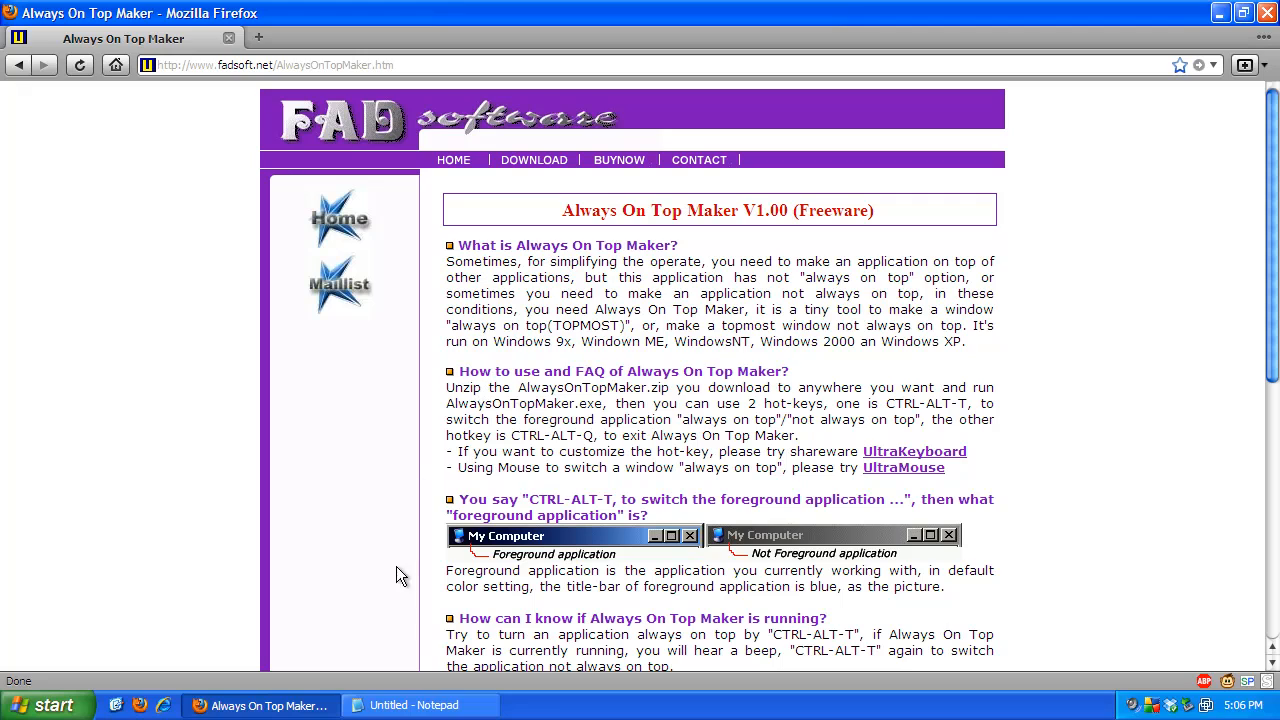
{"action": "mouse_move", "coordinate": [410, 706]}
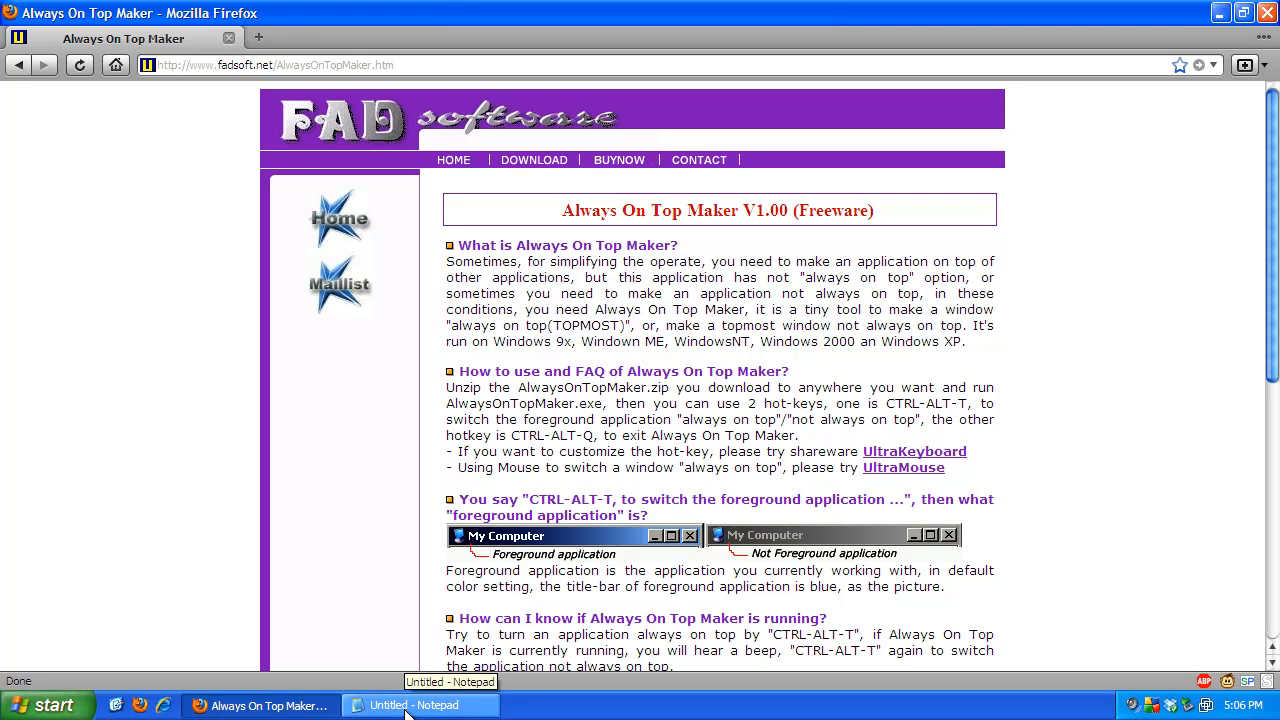
Step: Restore Notepad and paste the copied "How to use and FAQ" heading into it
{"action": "left_click", "coordinate": [424, 704]}
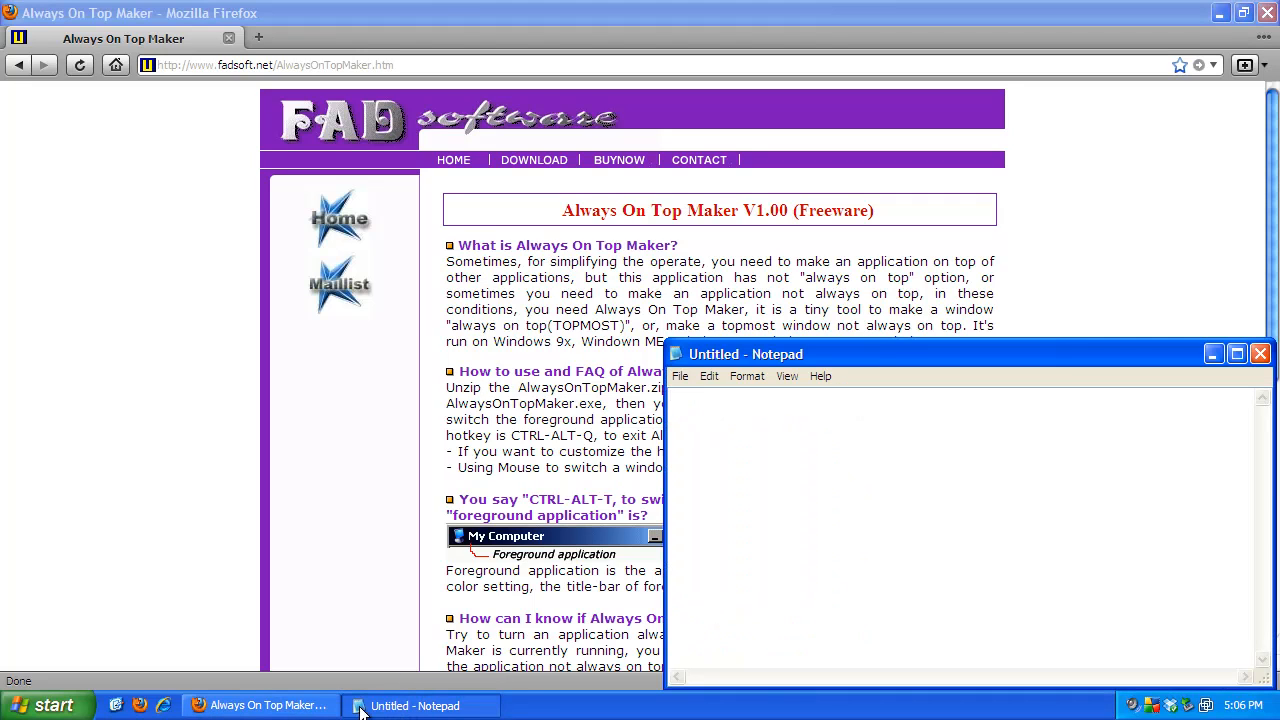
{"action": "right_click", "coordinate": [710, 420]}
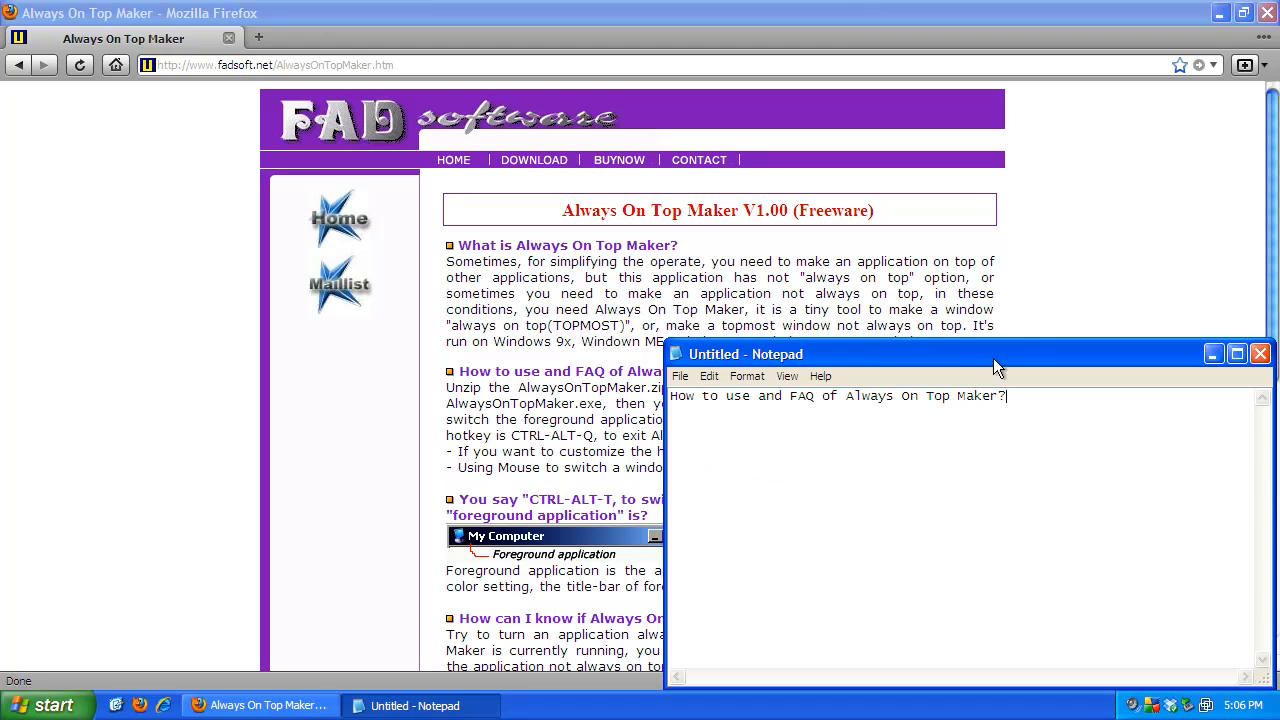
{"action": "mouse_move", "coordinate": [984, 296]}
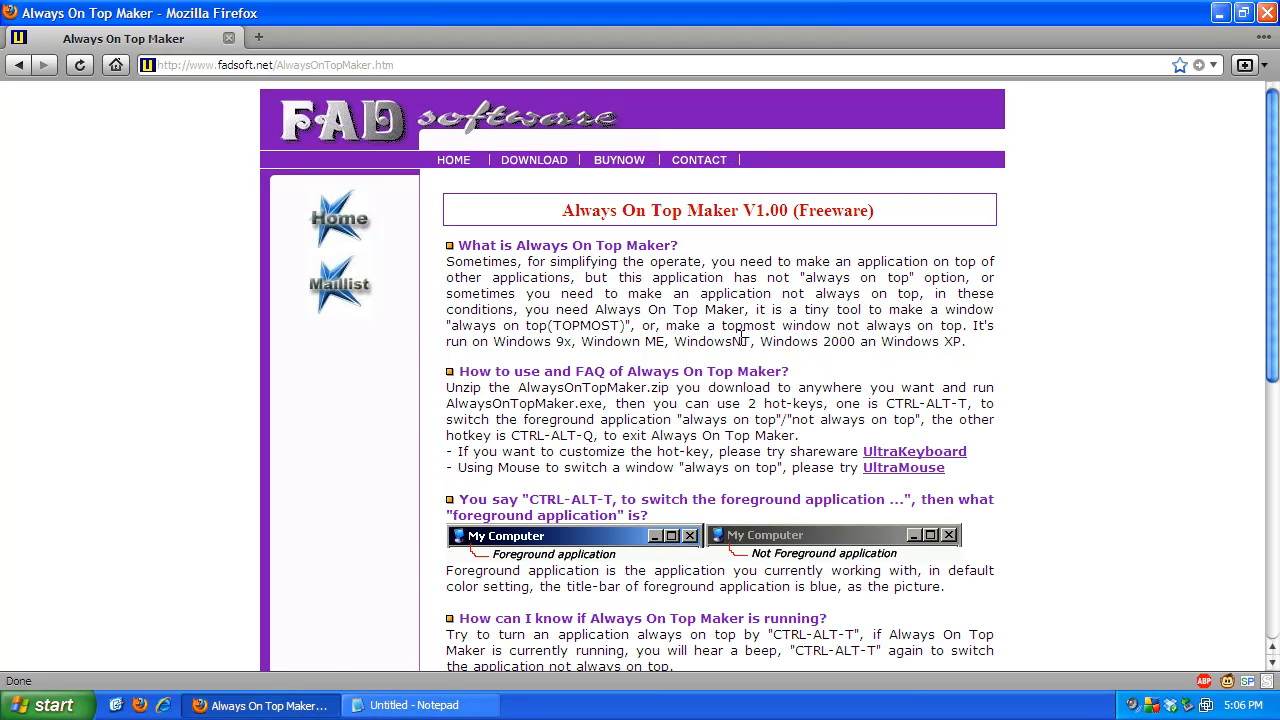
{"action": "mouse_move", "coordinate": [144, 224]}
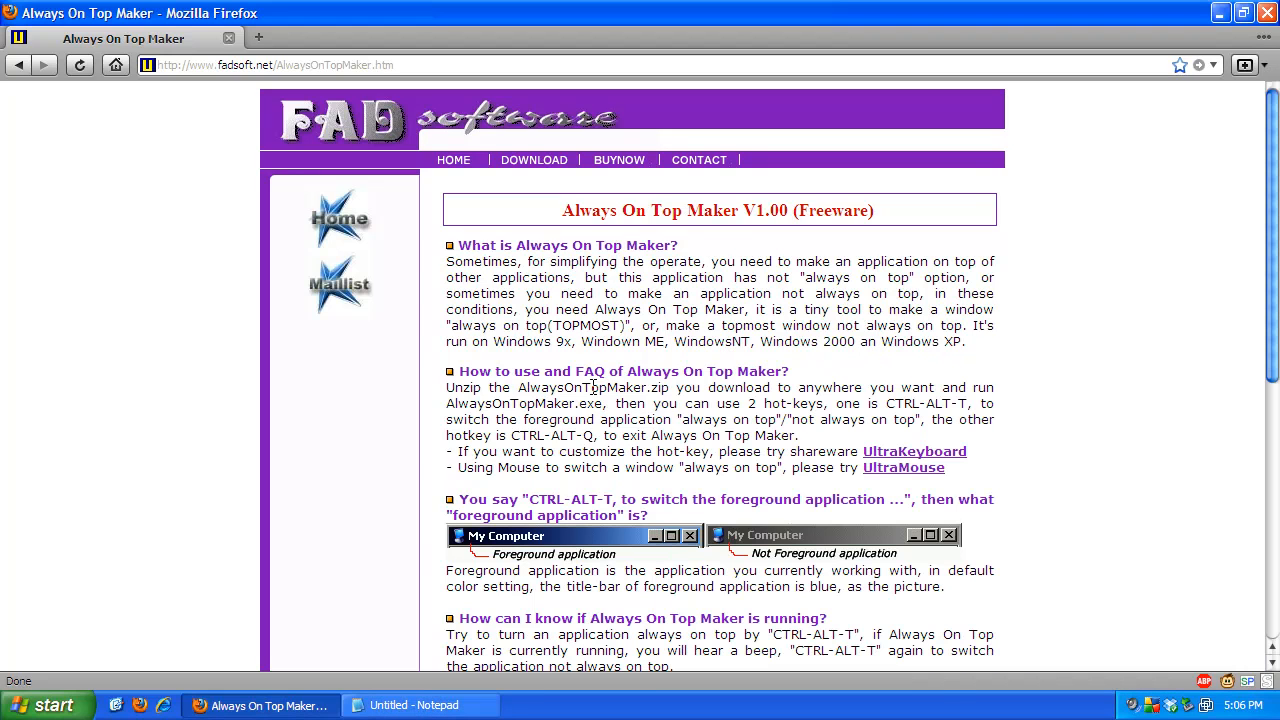
{"action": "mouse_move", "coordinate": [480, 290]}
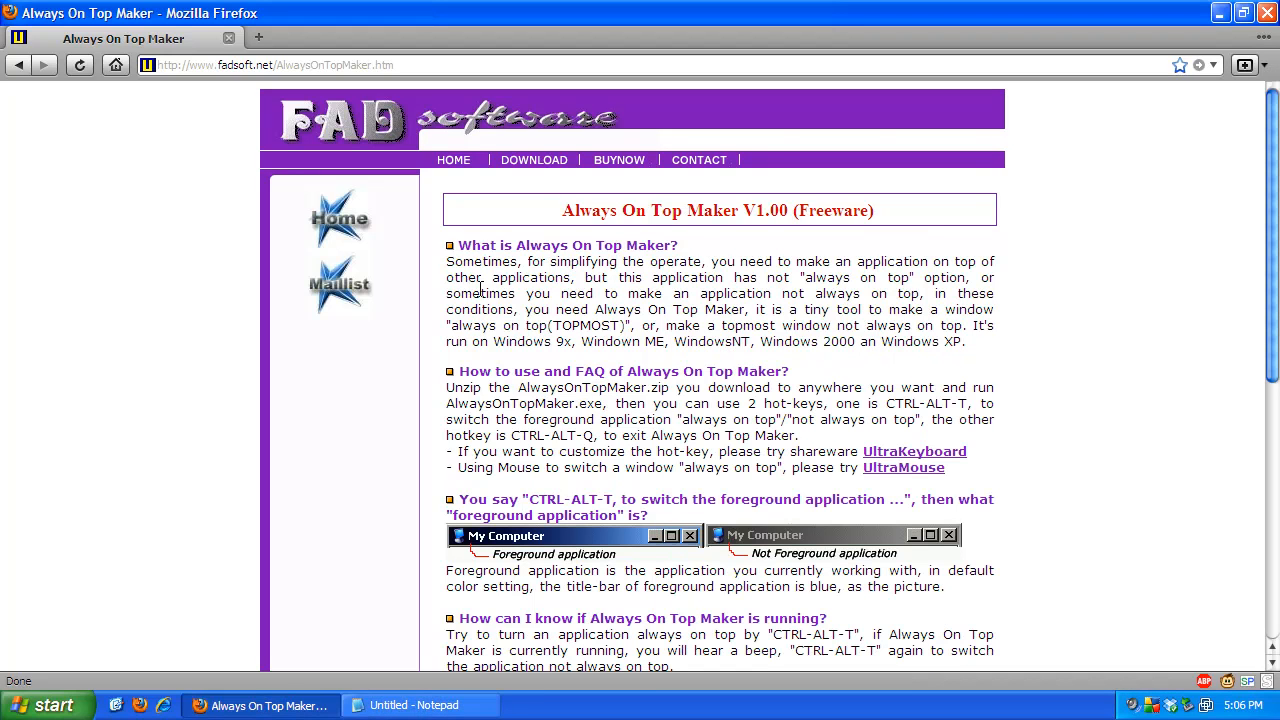
{"action": "mouse_move", "coordinate": [730, 296]}
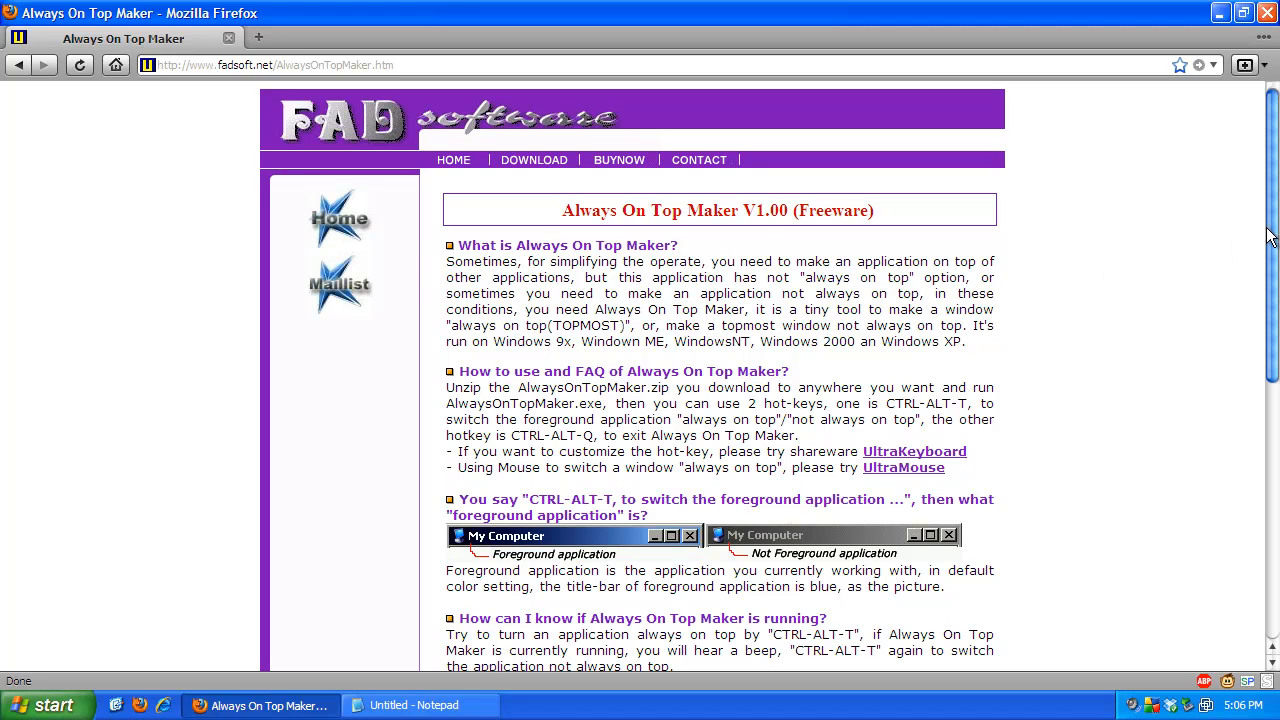
Step: Start the AlwaysOnTopMaker.zip download from the page's Download (6kt) link
{"action": "scroll", "scroll_direction": "down", "scroll_amount": 3}
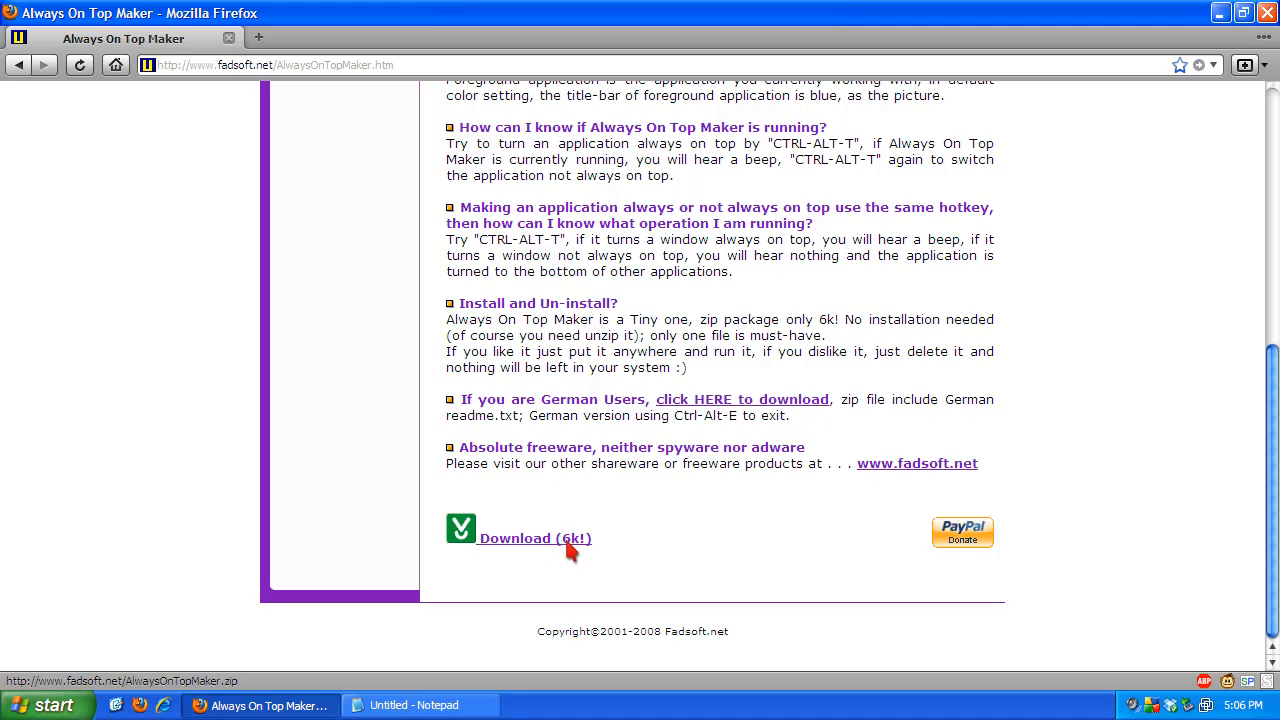
{"action": "left_click", "coordinate": [528, 538]}
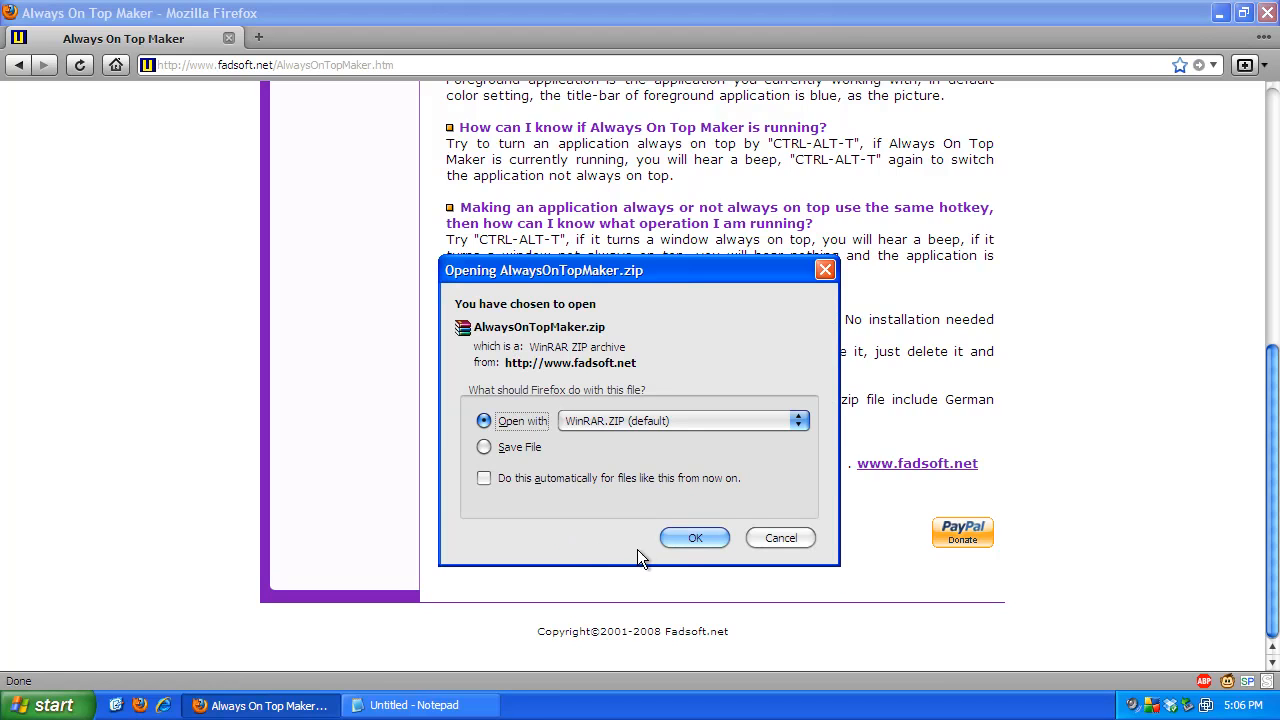
Step: Confirm the download prompt so AlwaysOnTopMaker.zip loads in WinRAR
{"action": "left_click", "coordinate": [694, 538]}
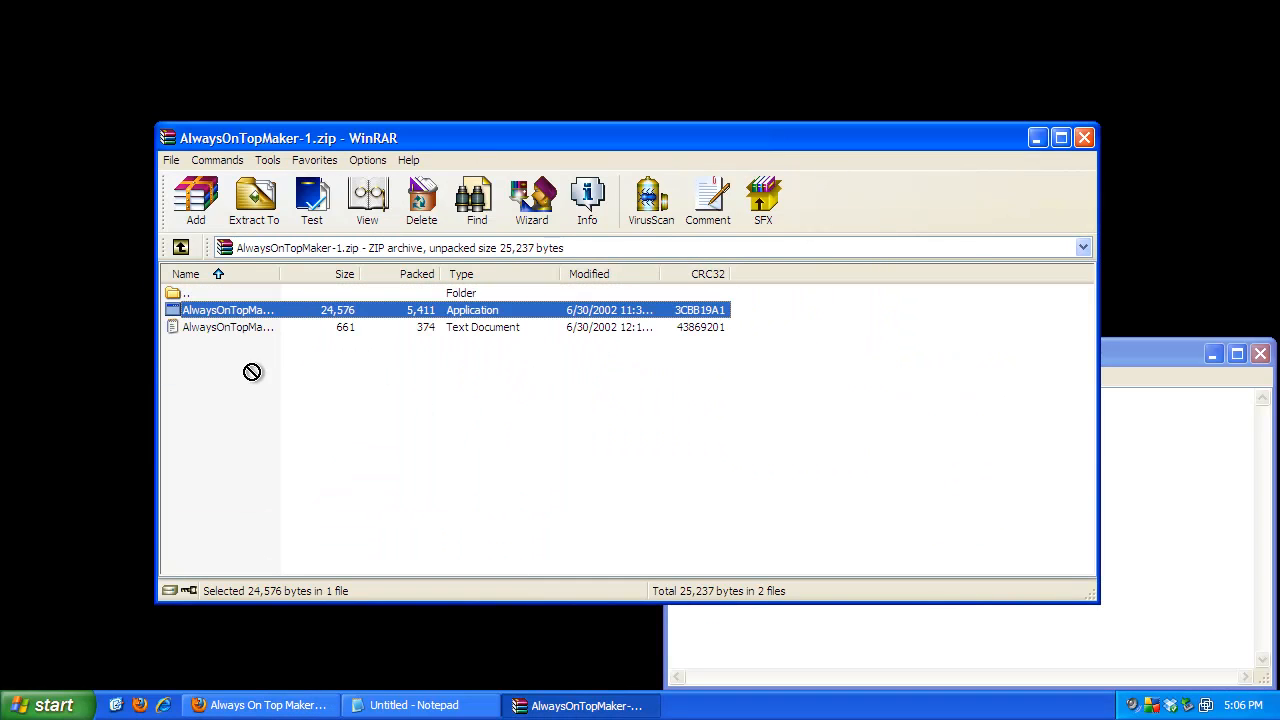
{"action": "mouse_move", "coordinate": [20, 38]}
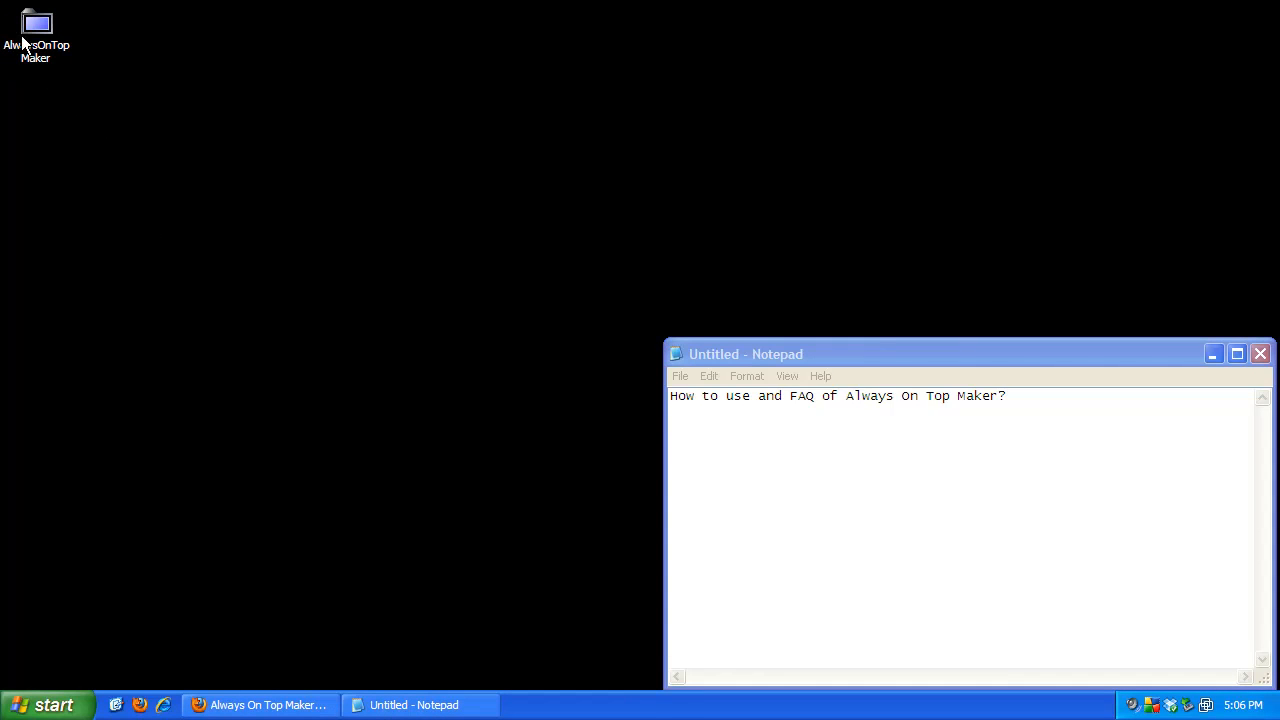
{"action": "mouse_move", "coordinate": [1124, 708]}
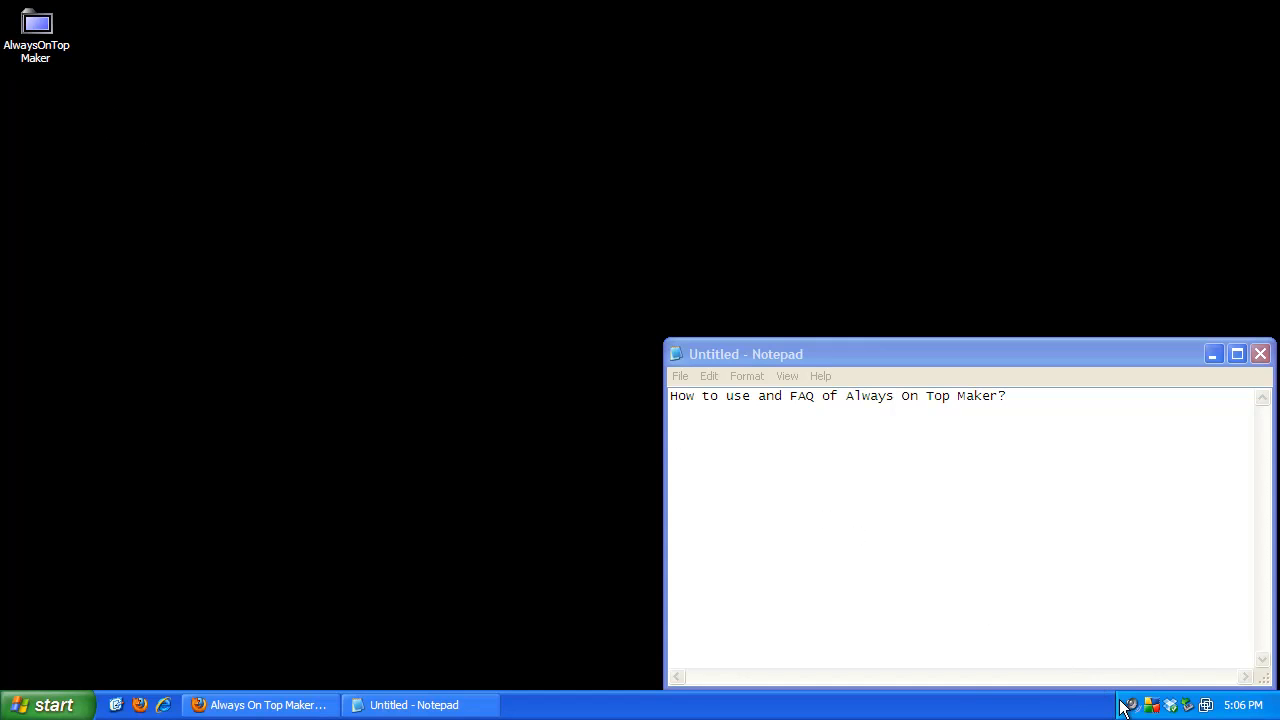
{"action": "mouse_move", "coordinate": [590, 708]}
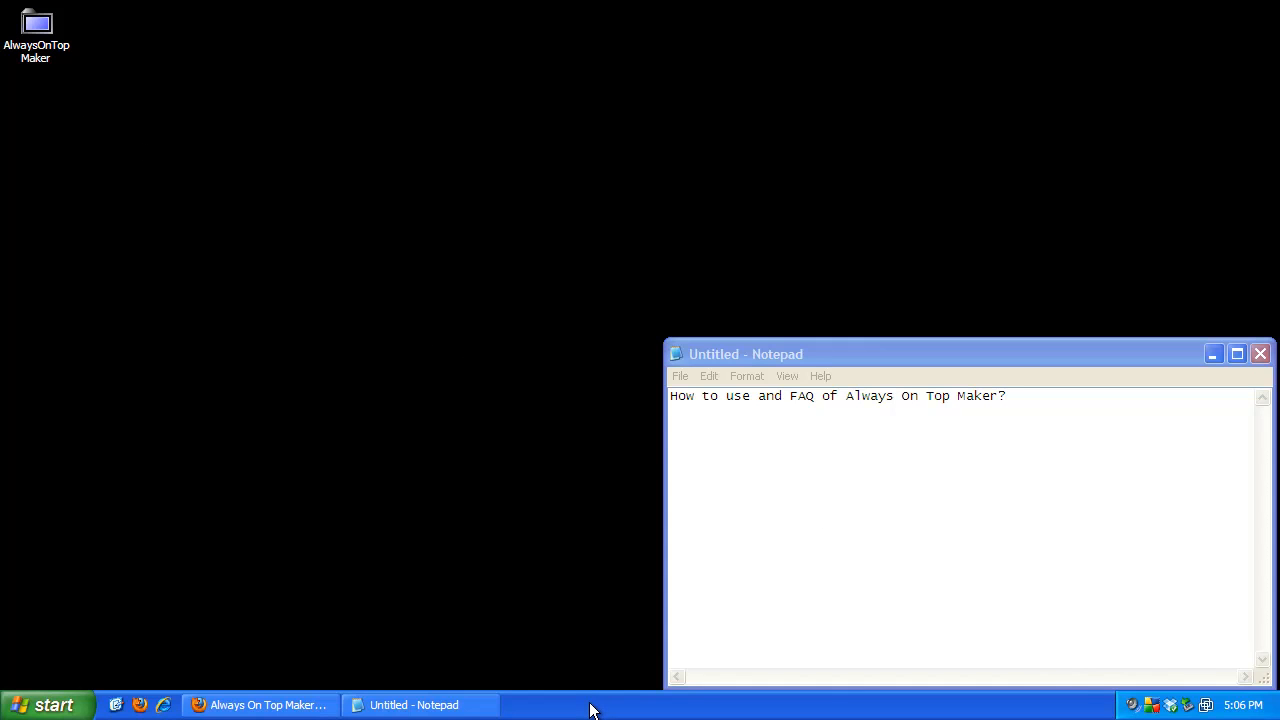
{"action": "right_click", "coordinate": [590, 704]}
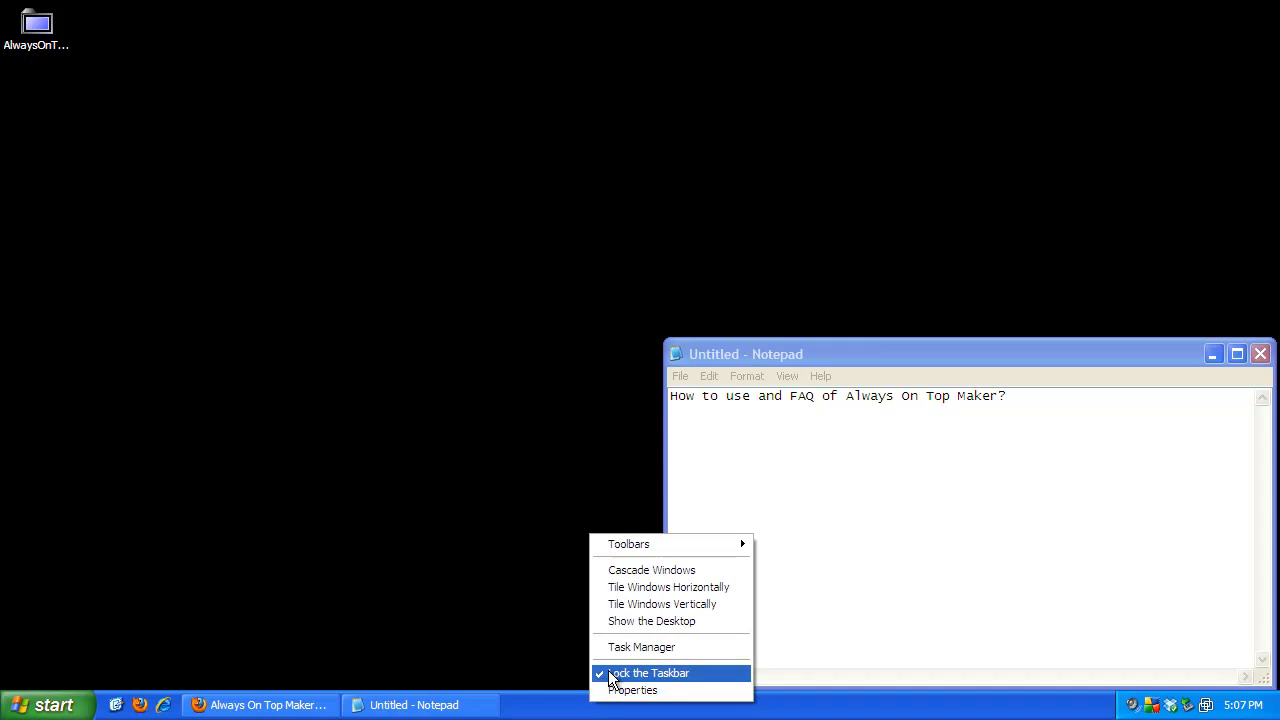
{"action": "left_click", "coordinate": [640, 648]}
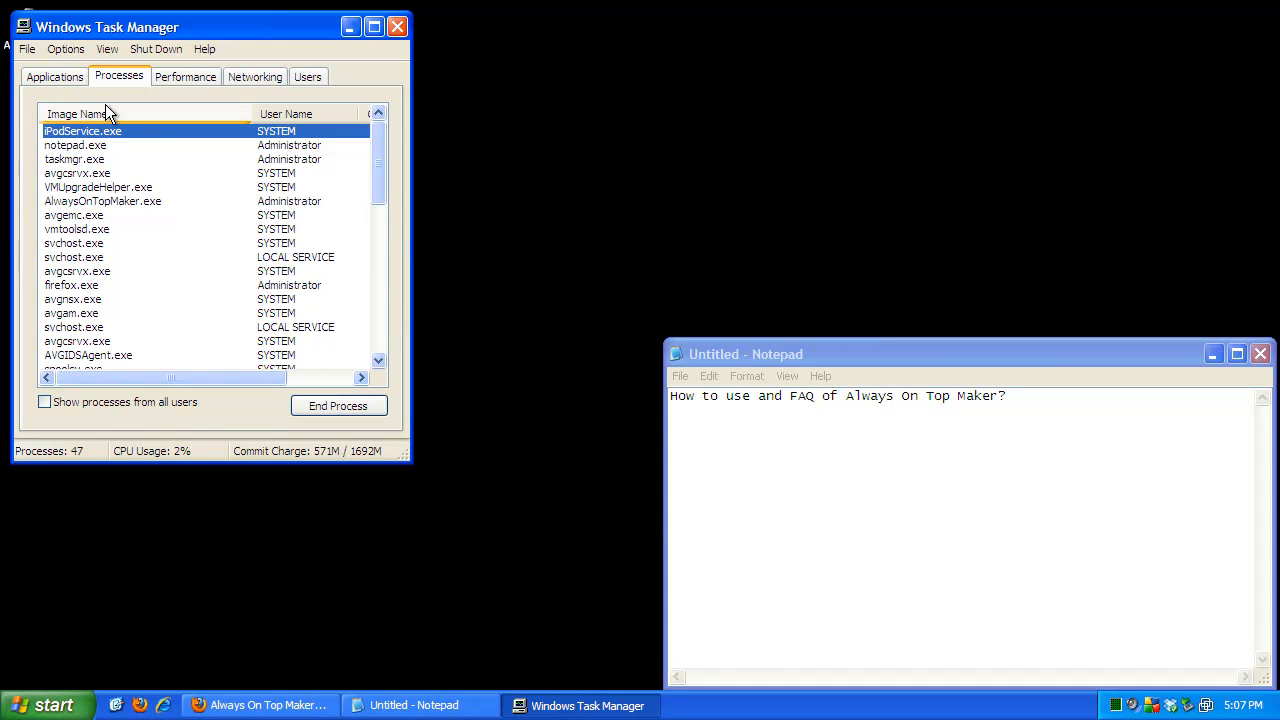
{"action": "left_click", "coordinate": [88, 116]}
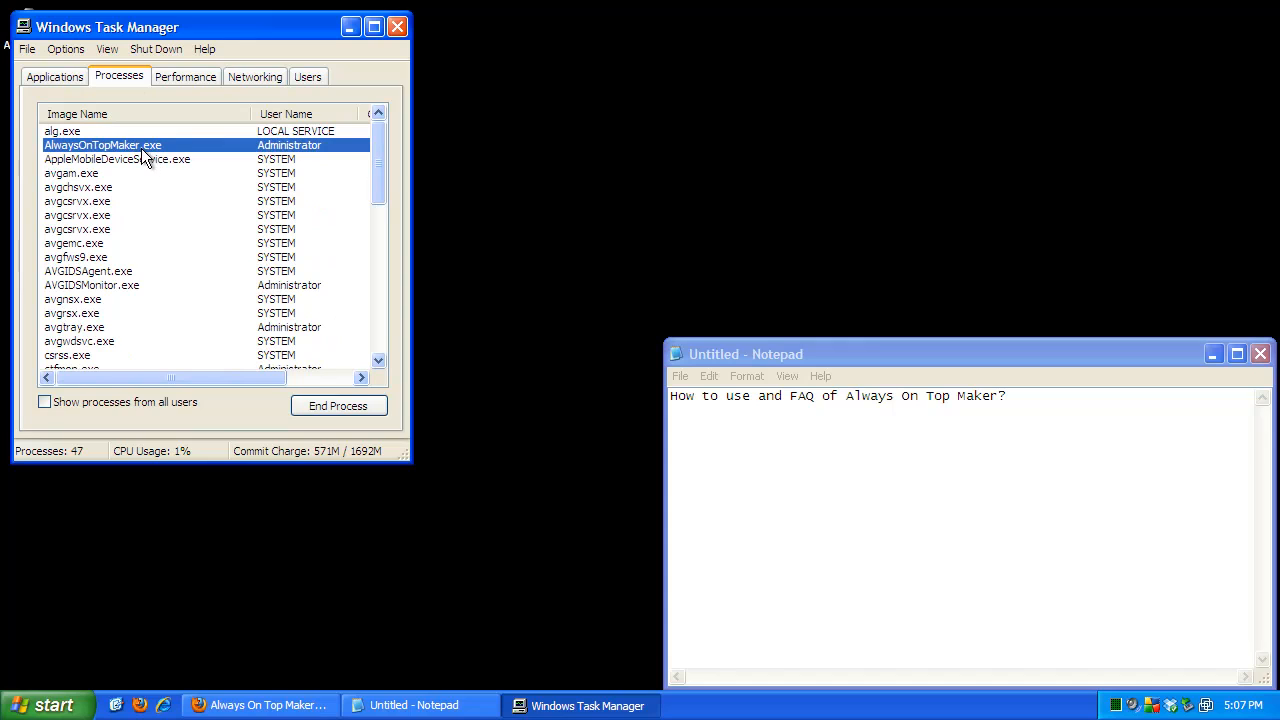
{"action": "mouse_move", "coordinate": [184, 148]}
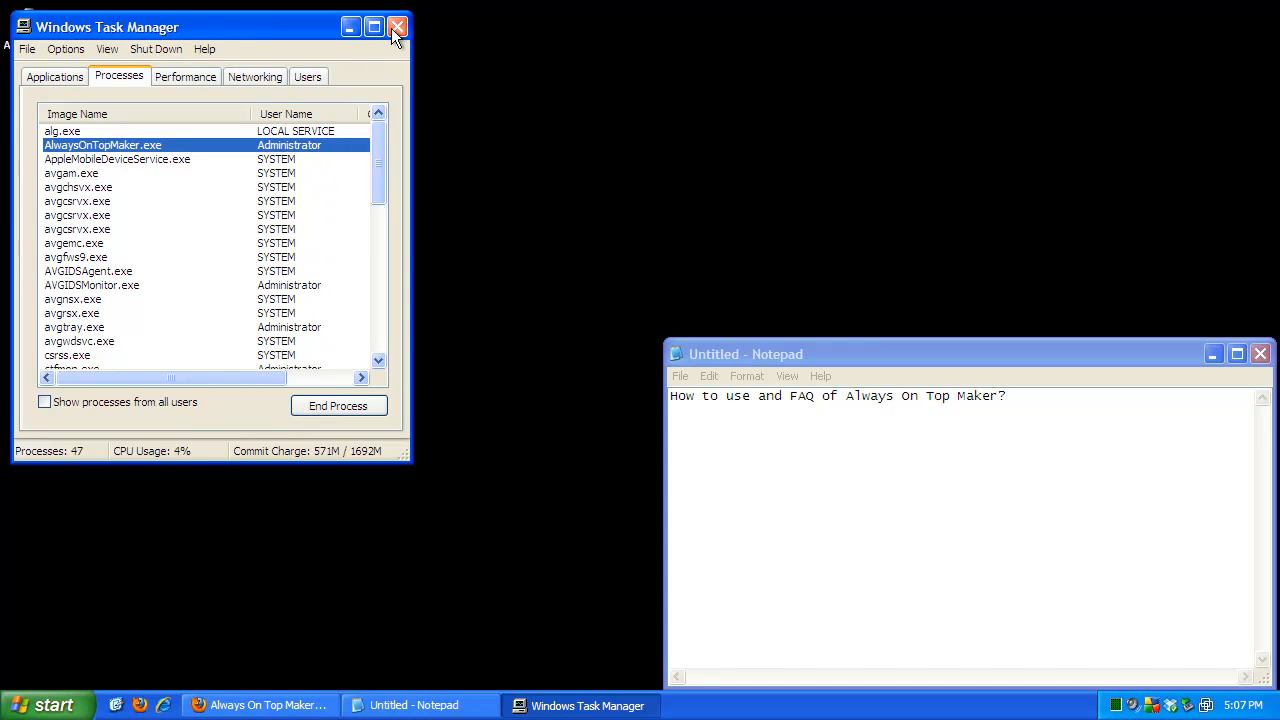
{"action": "left_click", "coordinate": [392, 28]}
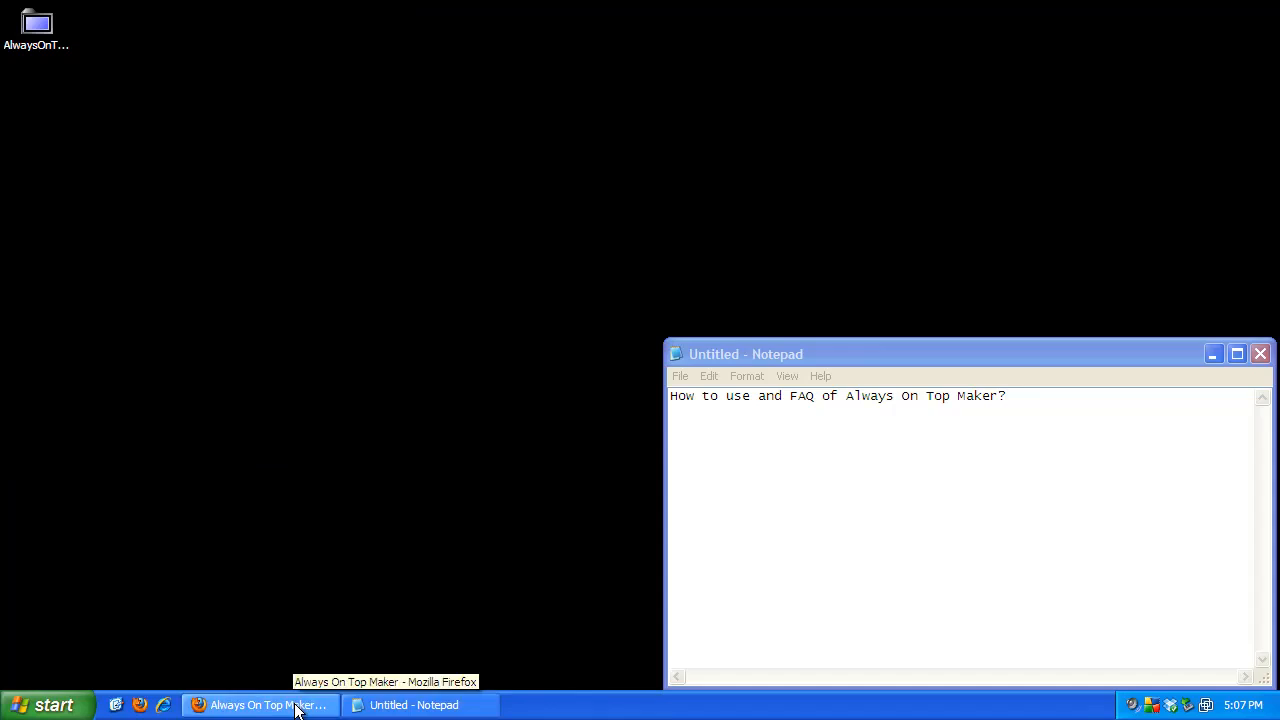
Step: Bring the Always On Top Maker page forward with Notepad's heading still in front
{"action": "left_click", "coordinate": [262, 704]}
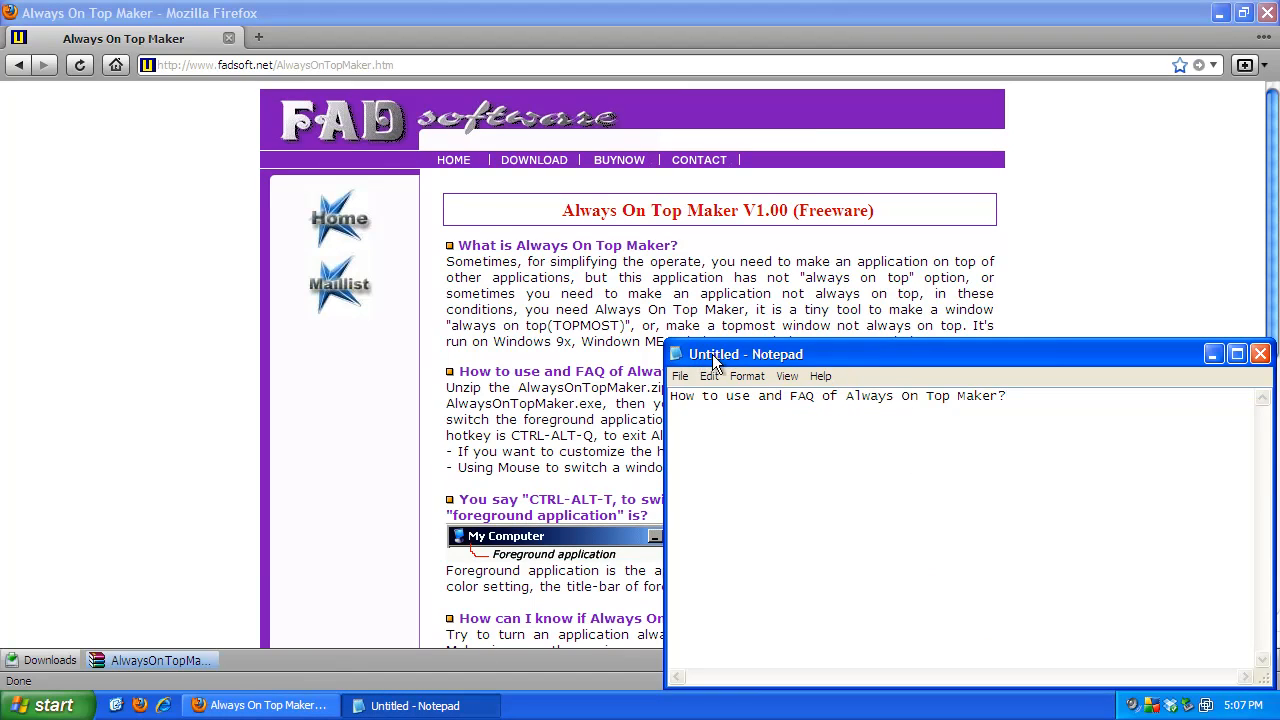
{"action": "mouse_move", "coordinate": [844, 354]}
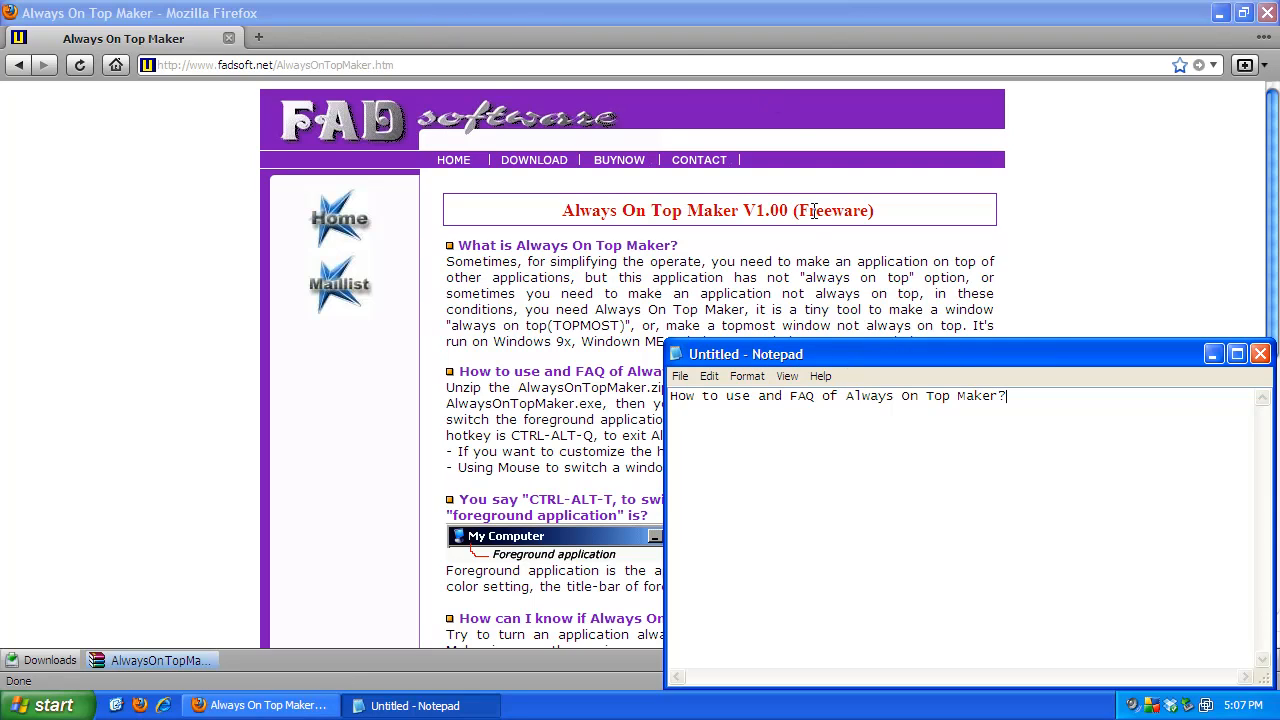
{"action": "mouse_move", "coordinate": [1056, 424]}
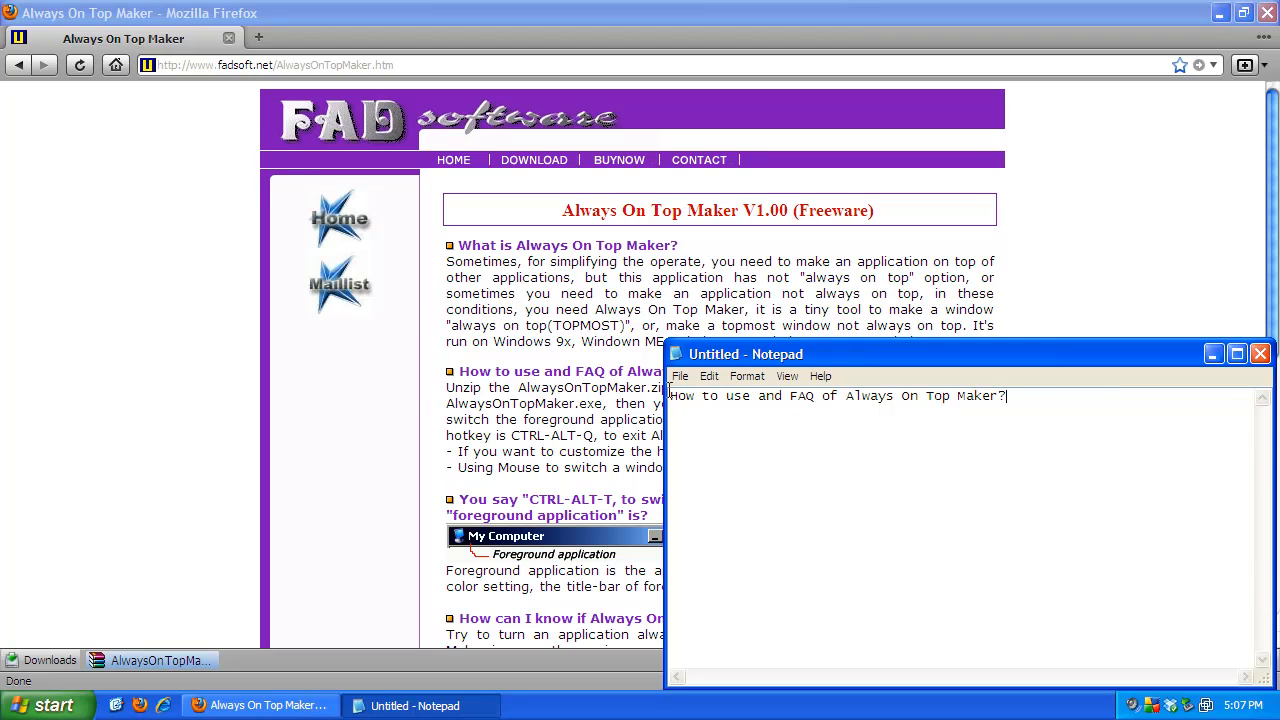
{"action": "mouse_move", "coordinate": [900, 428]}
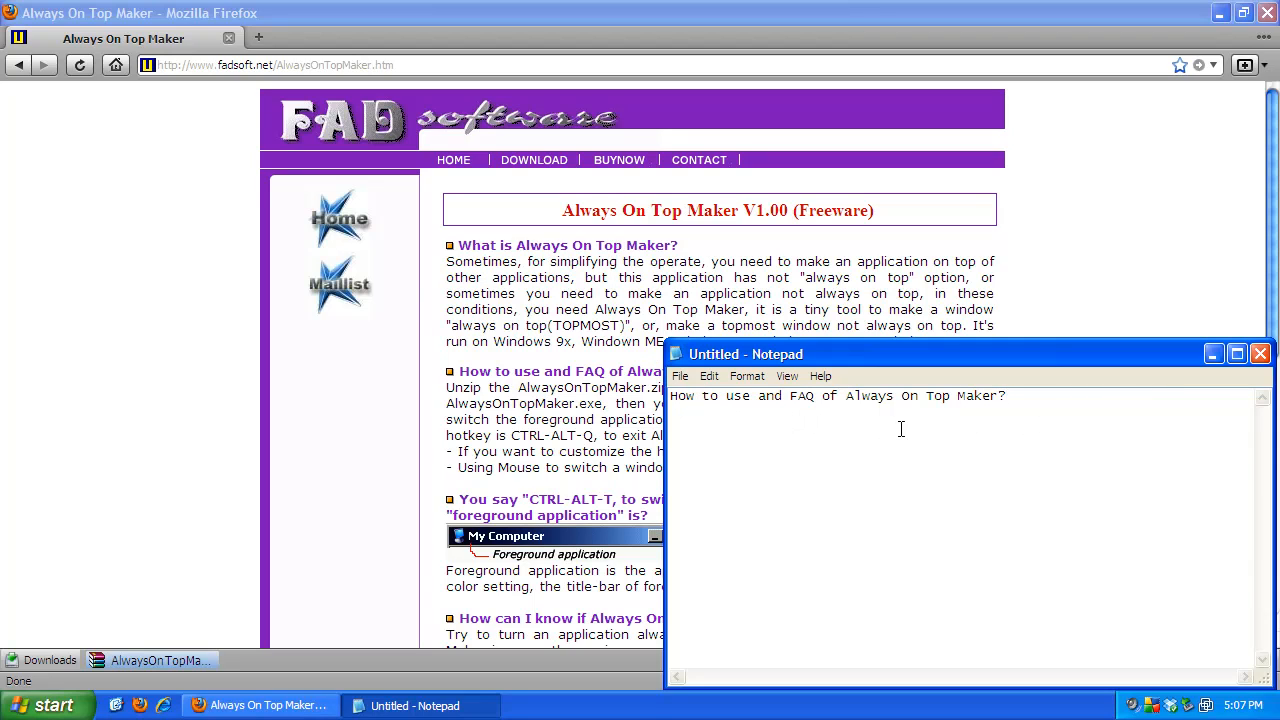
{"action": "mouse_move", "coordinate": [1028, 414]}
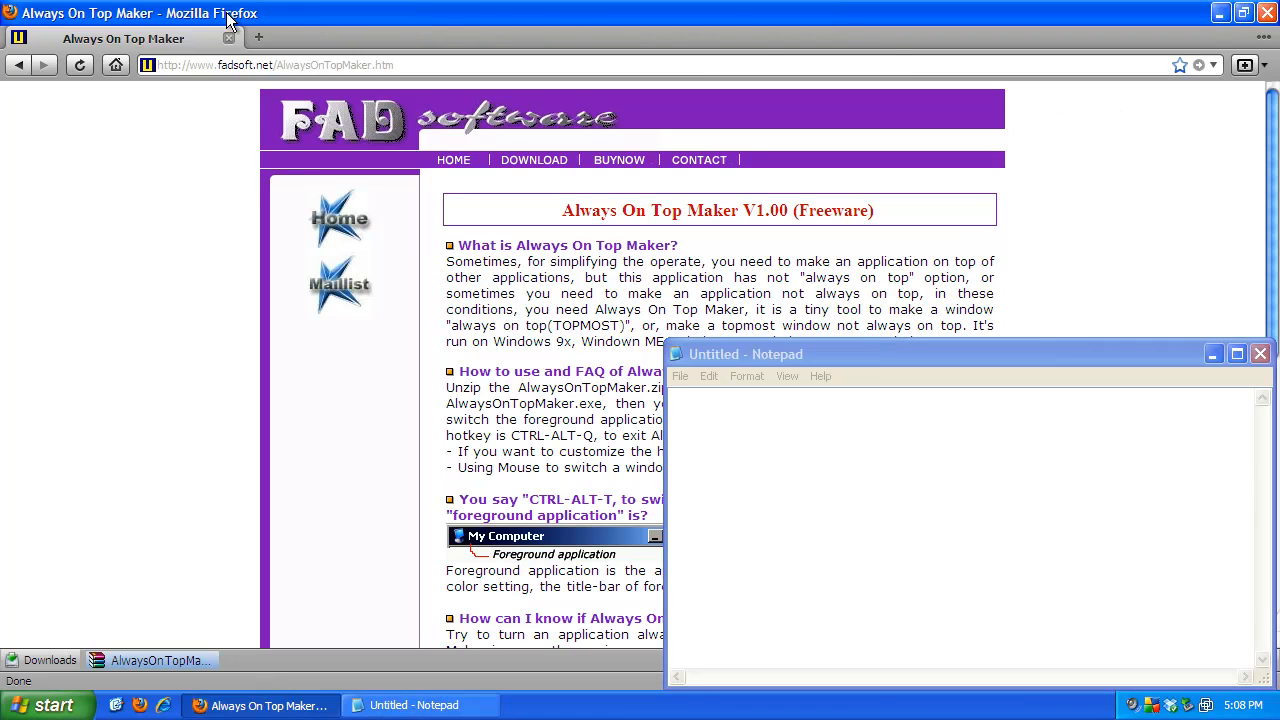
{"action": "mouse_move", "coordinate": [552, 16]}
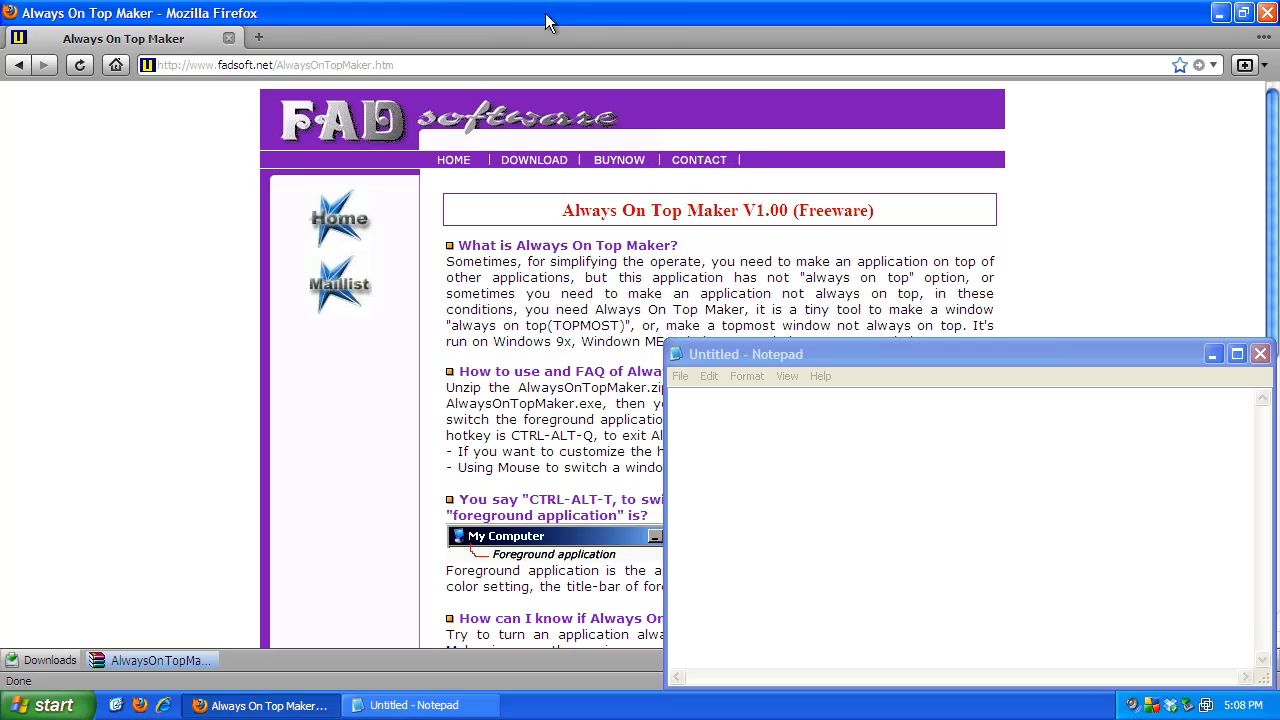
{"action": "mouse_move", "coordinate": [764, 360]}
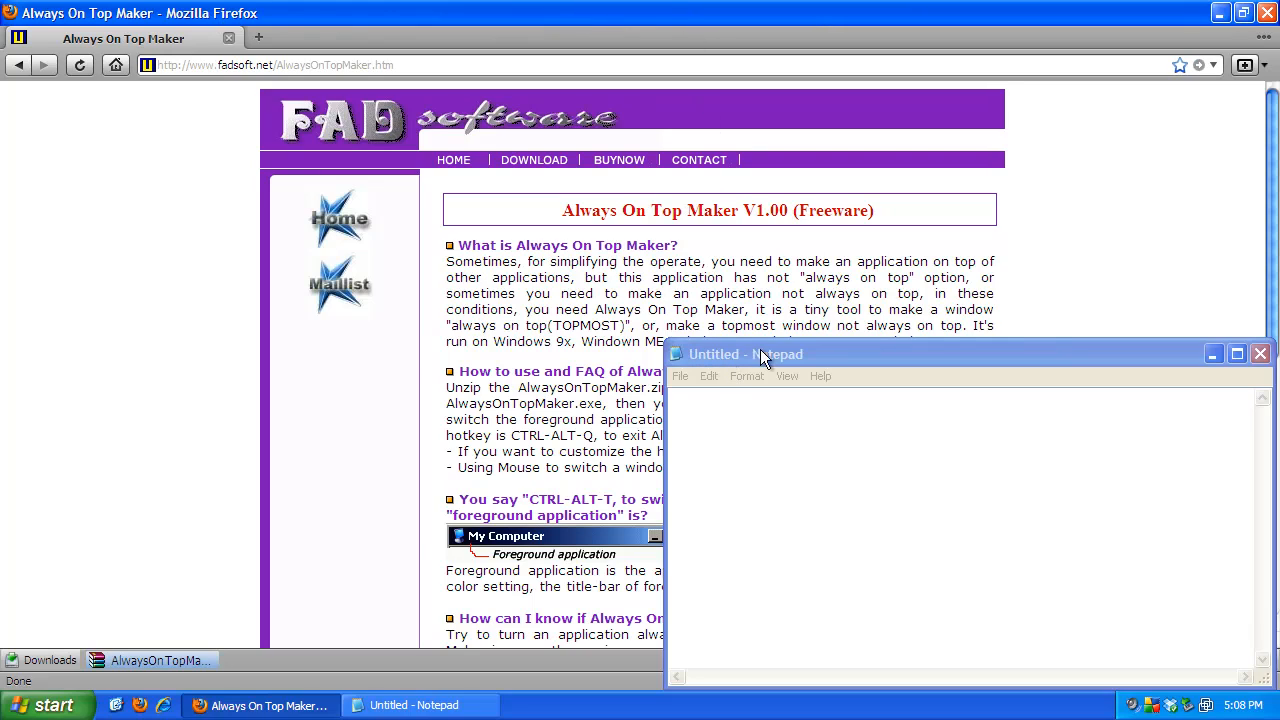
Step: Scroll the Firefox page while the emptied Notepad stays always on top
{"action": "scroll", "scroll_direction": "down", "scroll_amount": 3}
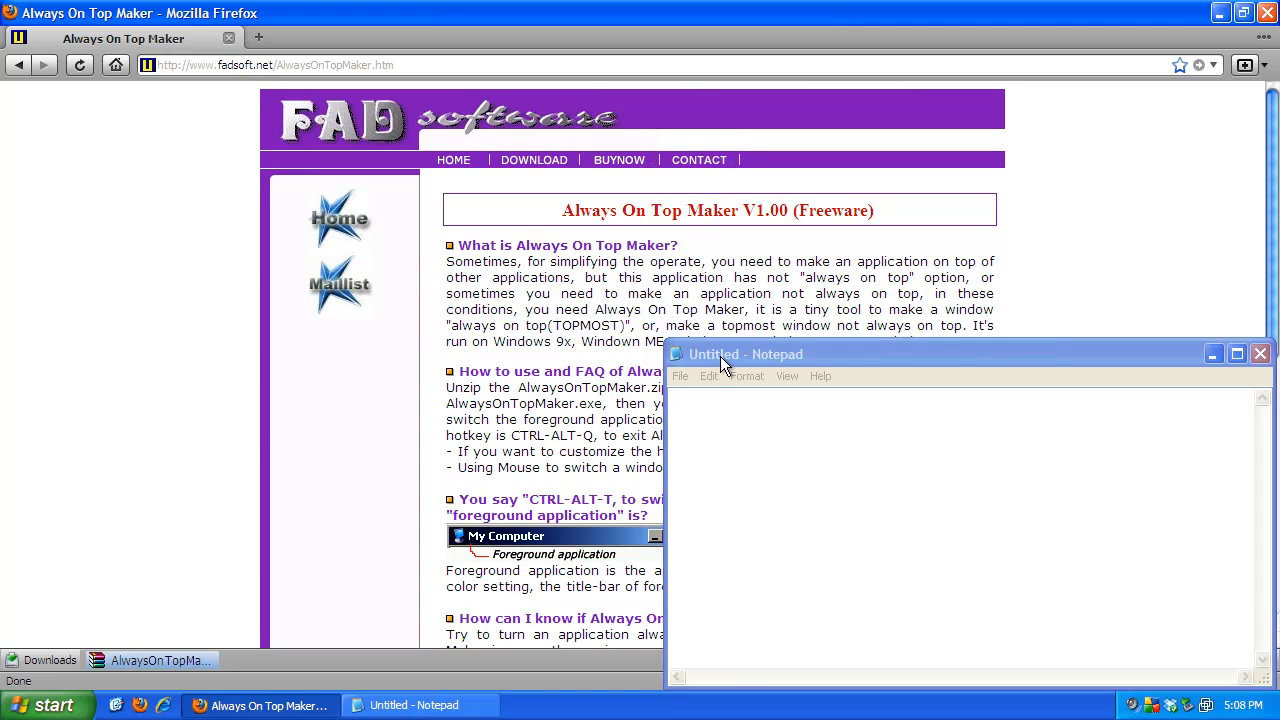
{"action": "mouse_move", "coordinate": [596, 370]}
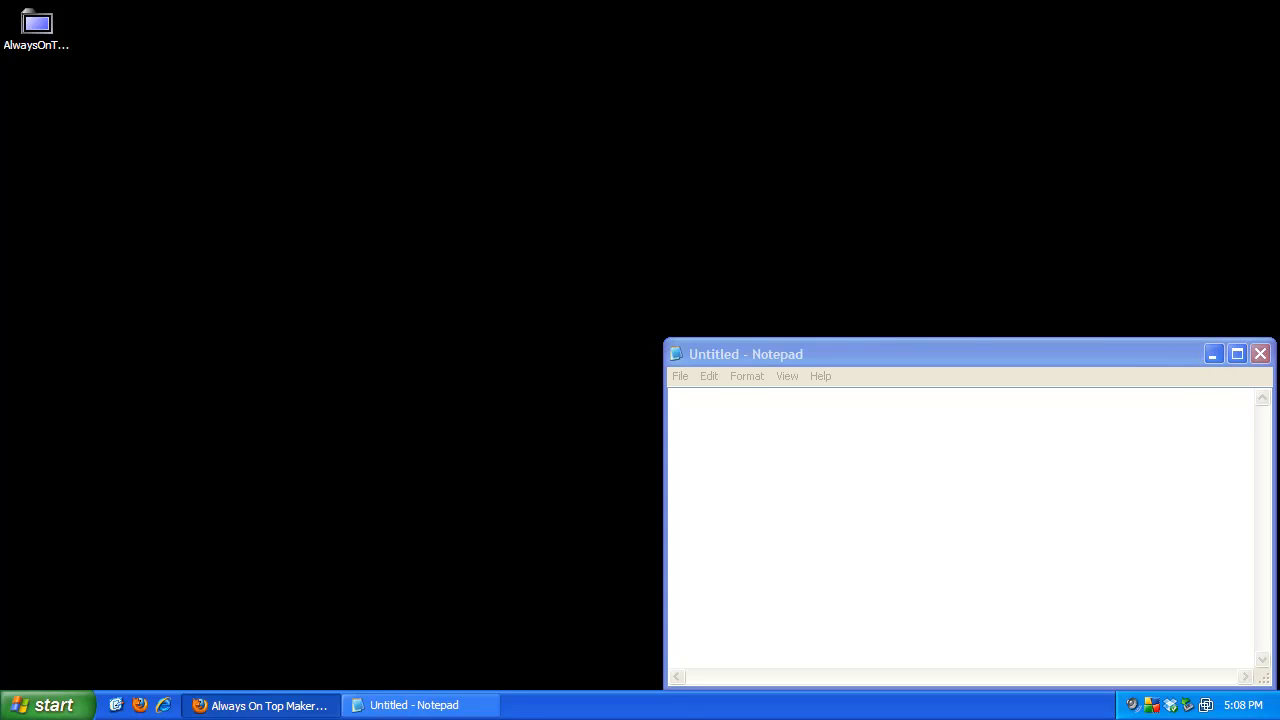
Step: Select the AlwaysOnTopMaker desktop shortcut and bring up the Start programs list
{"action": "left_click", "coordinate": [36, 24]}
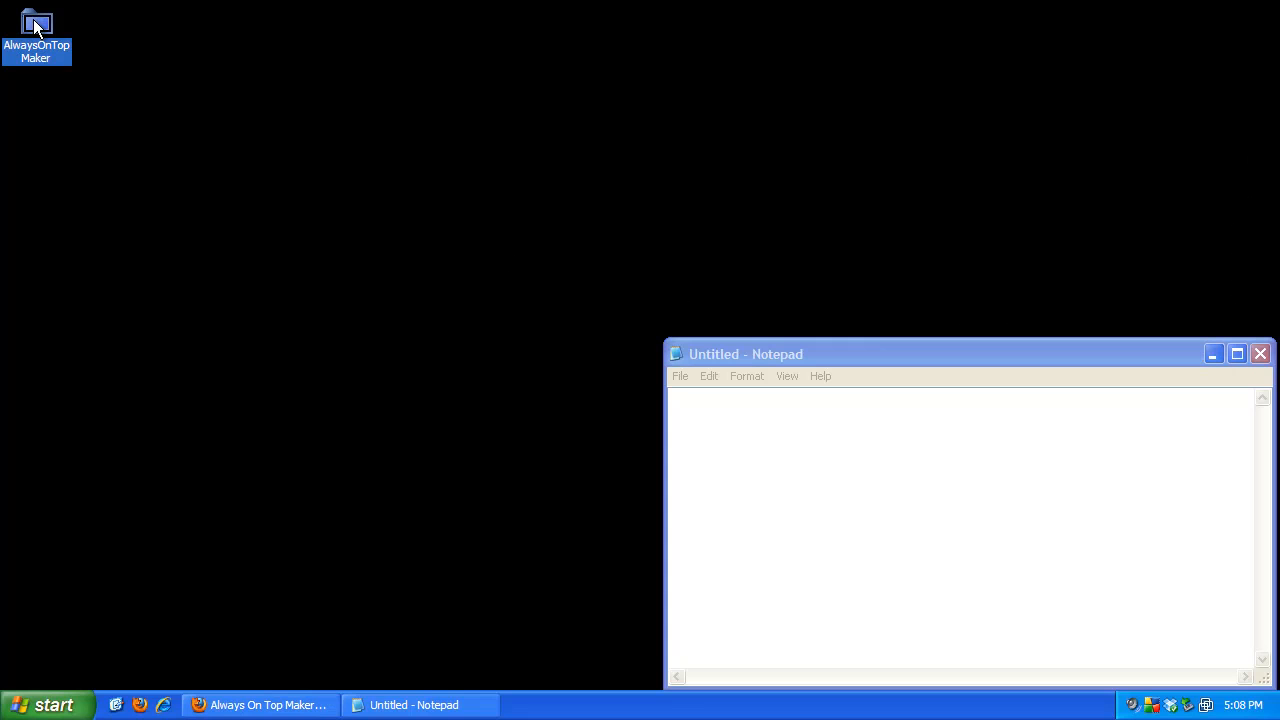
{"action": "left_click", "coordinate": [56, 704]}
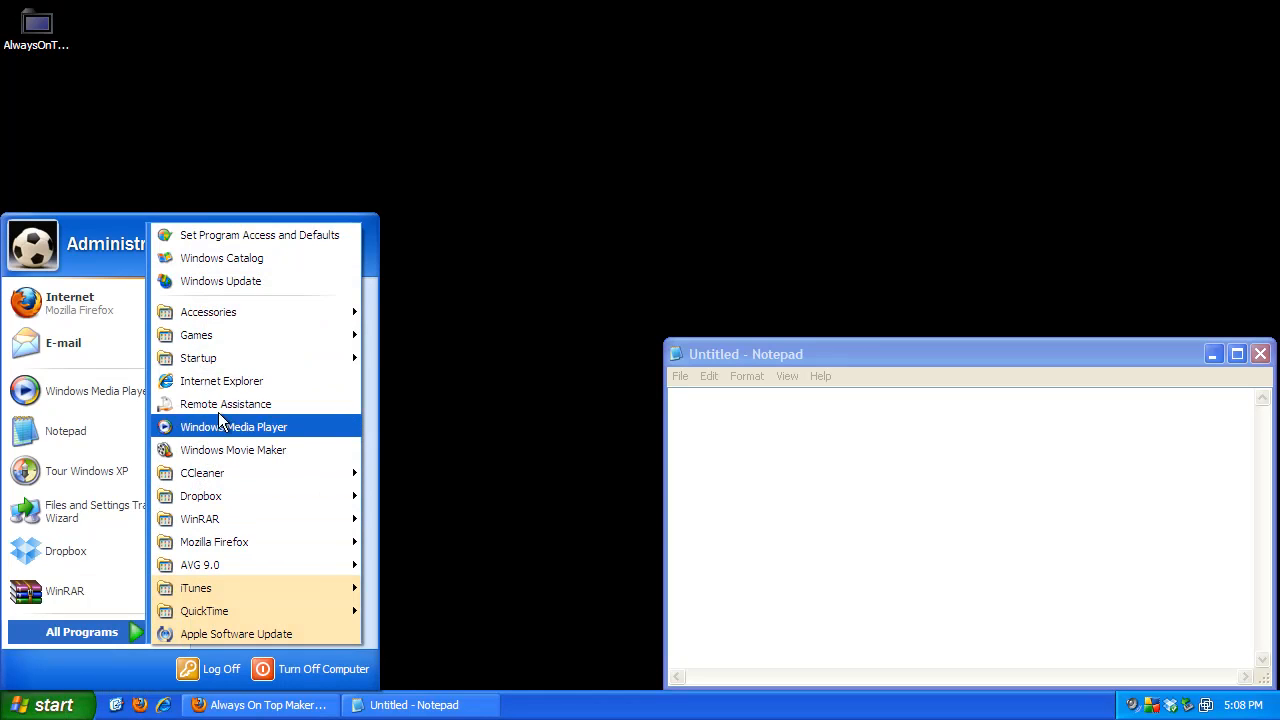
Step: Paste AlwaysOnTopMaker into the Startup folder beside Dropbox and close the folder
{"action": "right_click", "coordinate": [198, 356]}
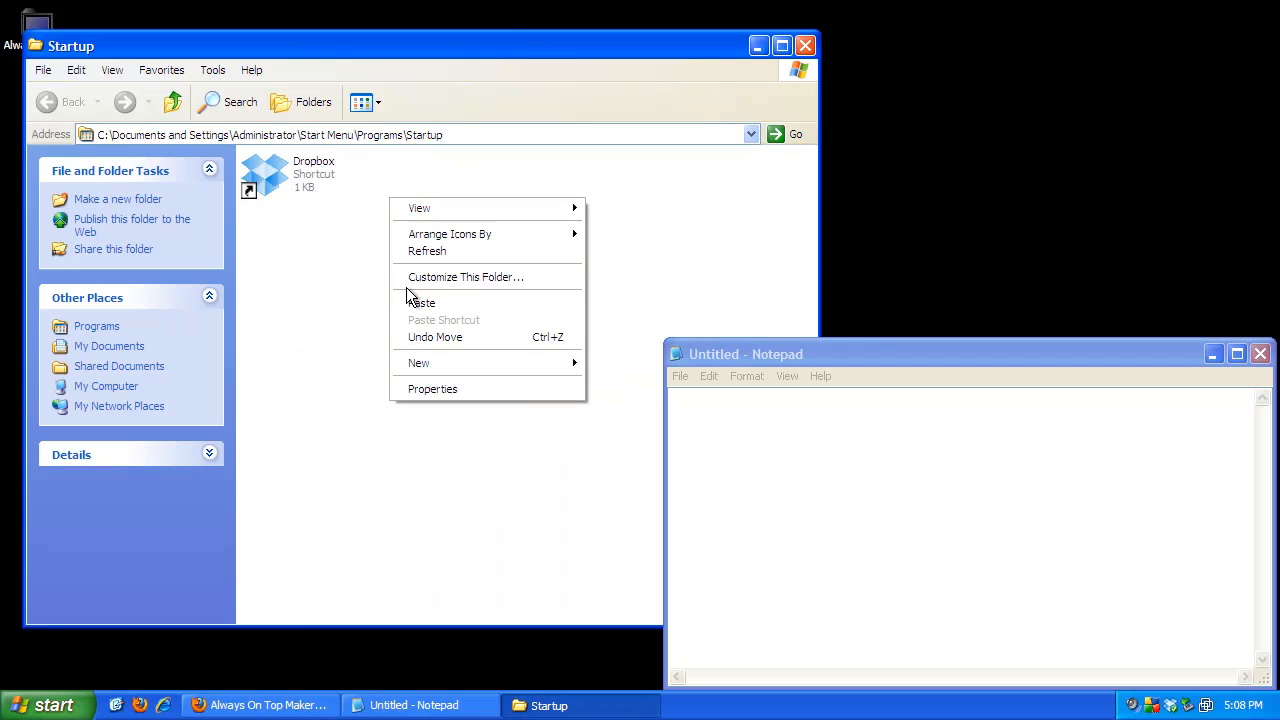
{"action": "left_click", "coordinate": [422, 304]}
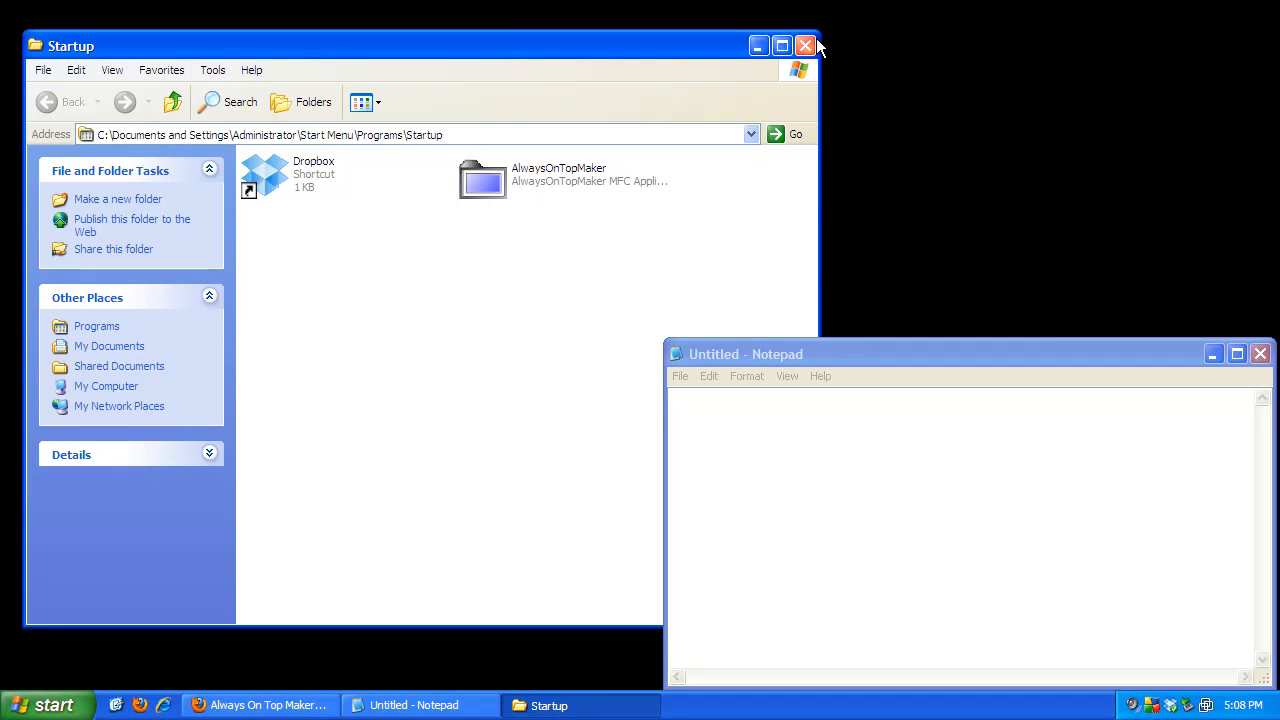
{"action": "left_click", "coordinate": [804, 44]}
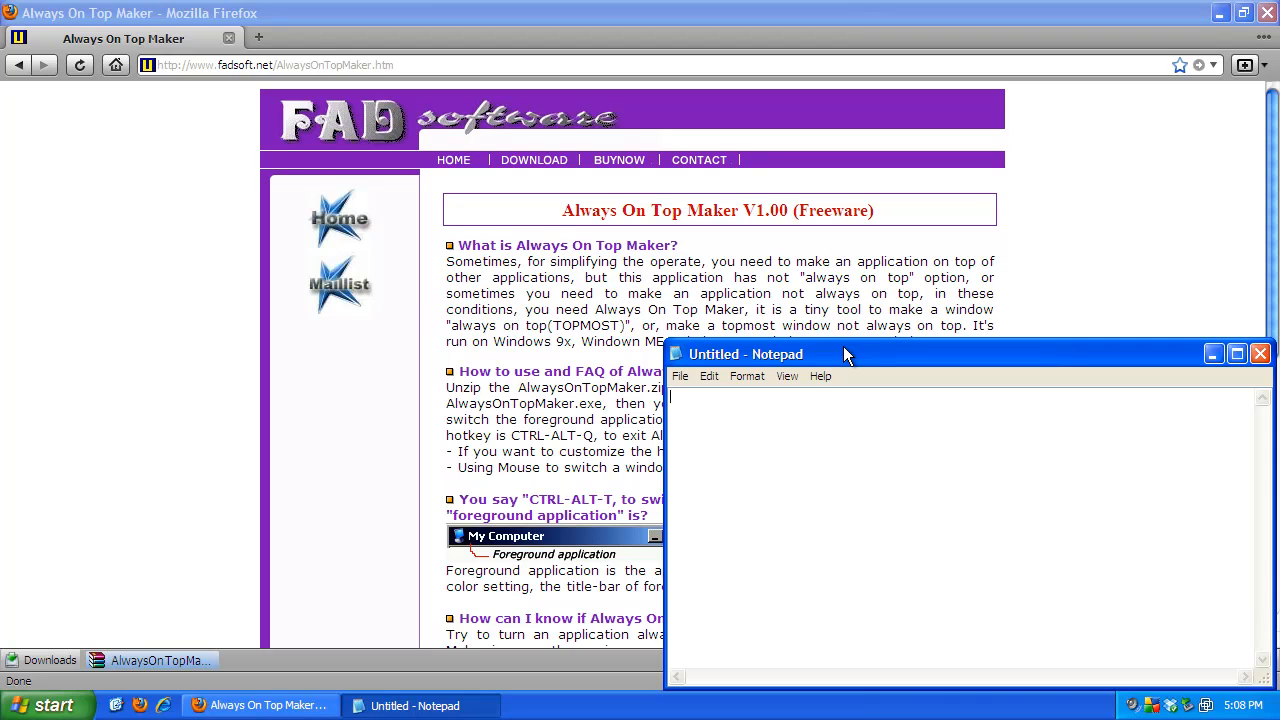
Step: Bring Firefox in front now that Notepad is no longer kept on top
{"action": "left_click", "coordinate": [1260, 352]}
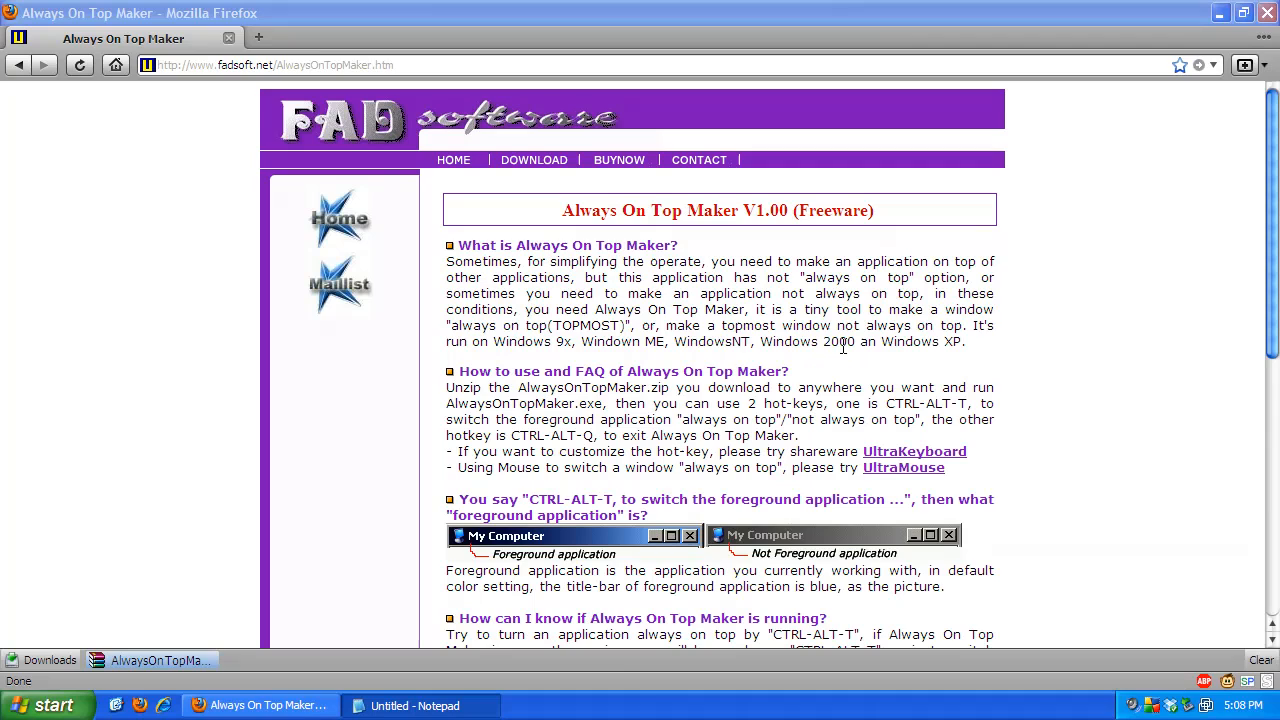
{"action": "mouse_move", "coordinate": [384, 704]}
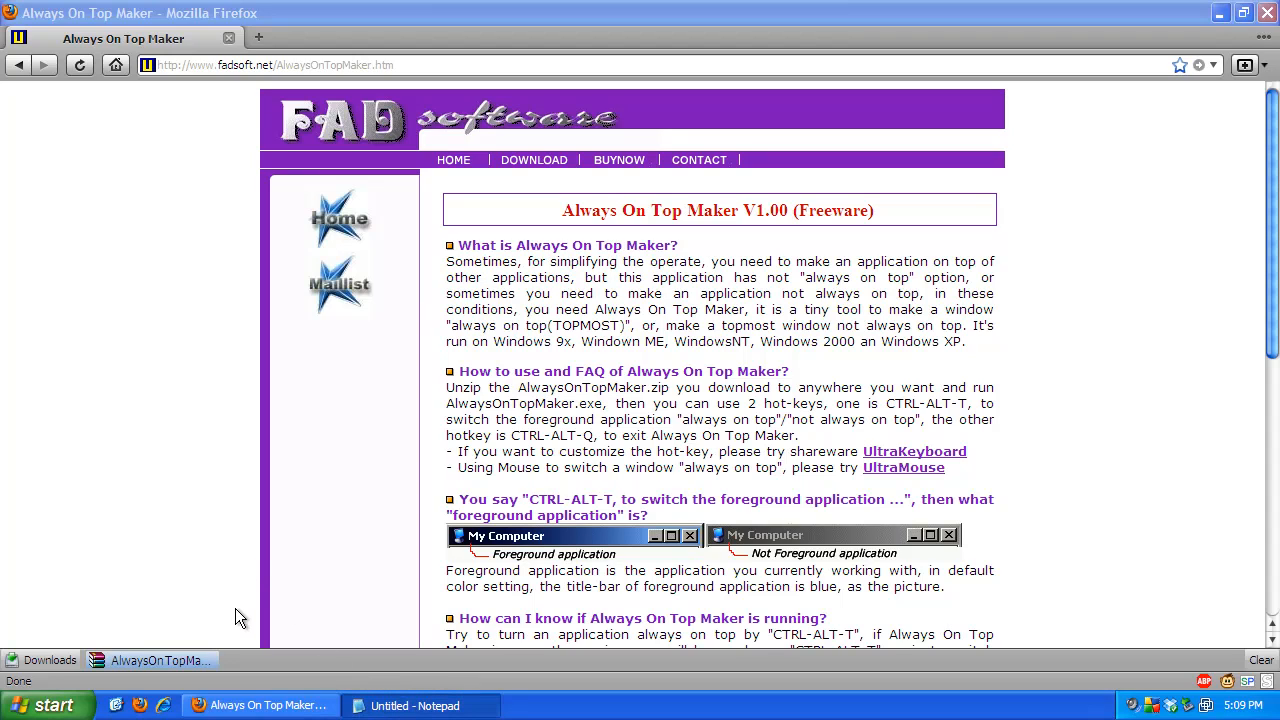
{"action": "mouse_move", "coordinate": [262, 704]}
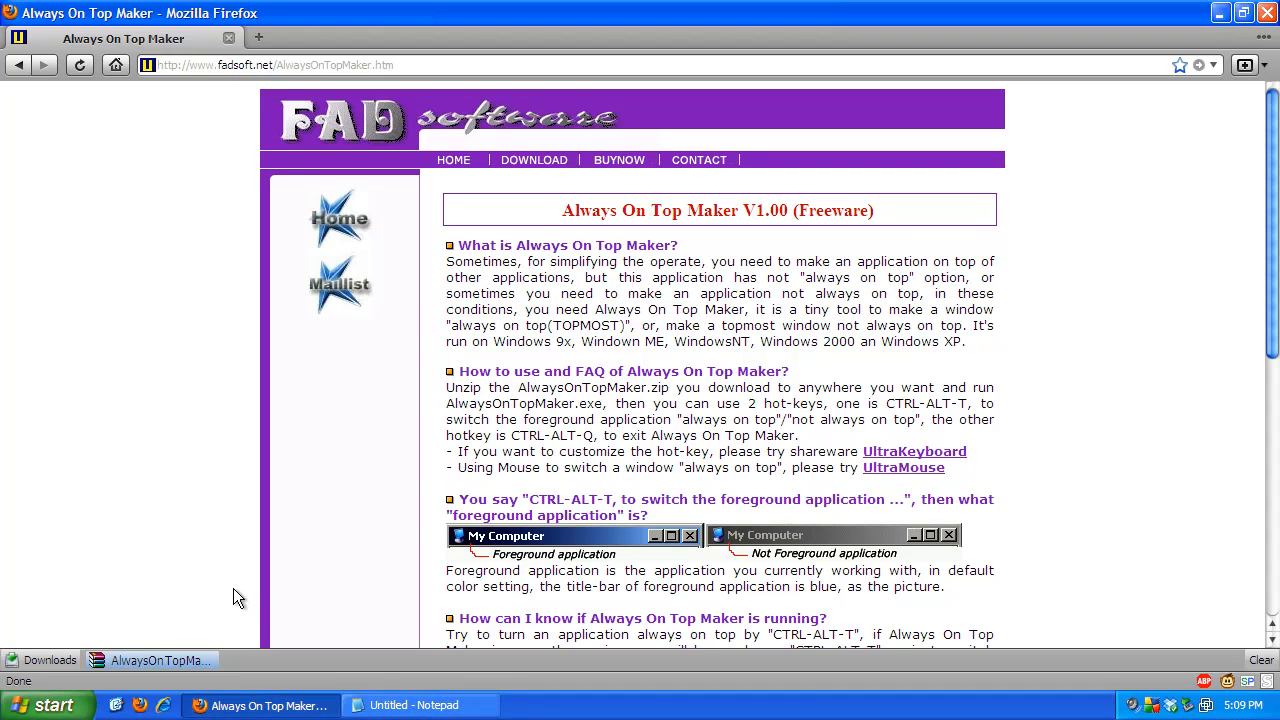
{"action": "left_click", "coordinate": [420, 704]}
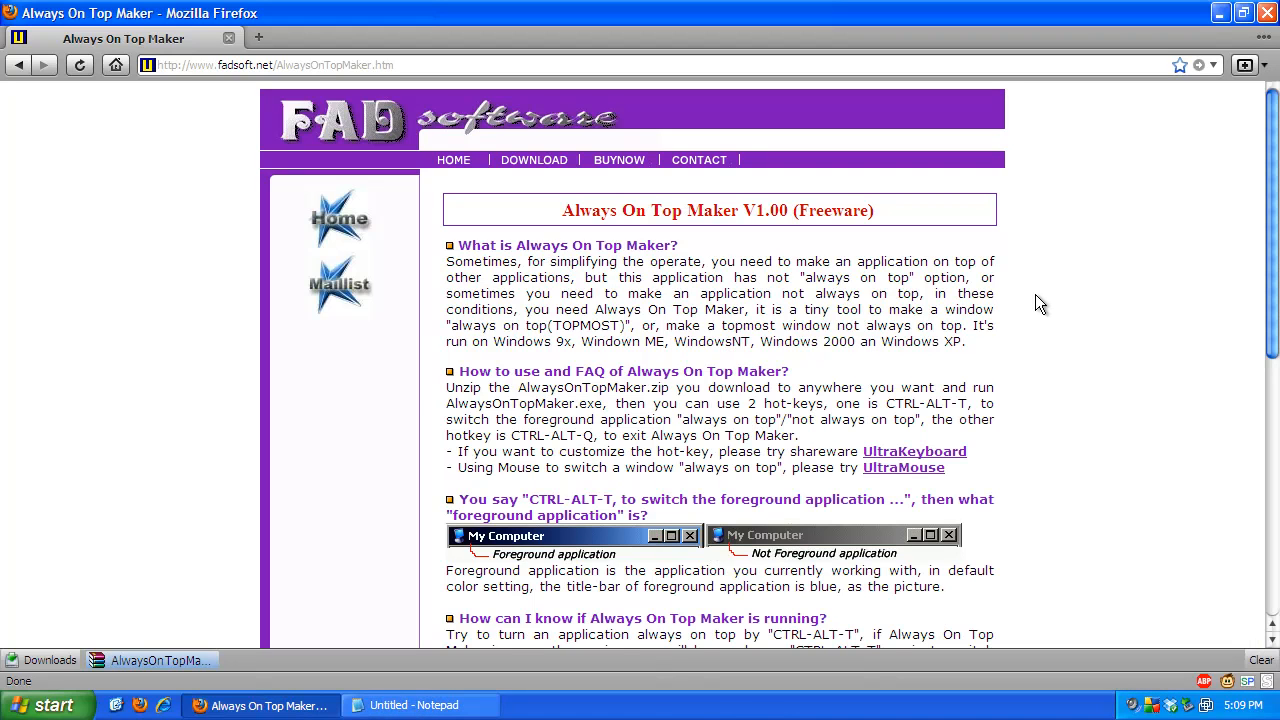
{"action": "mouse_move", "coordinate": [1048, 318]}
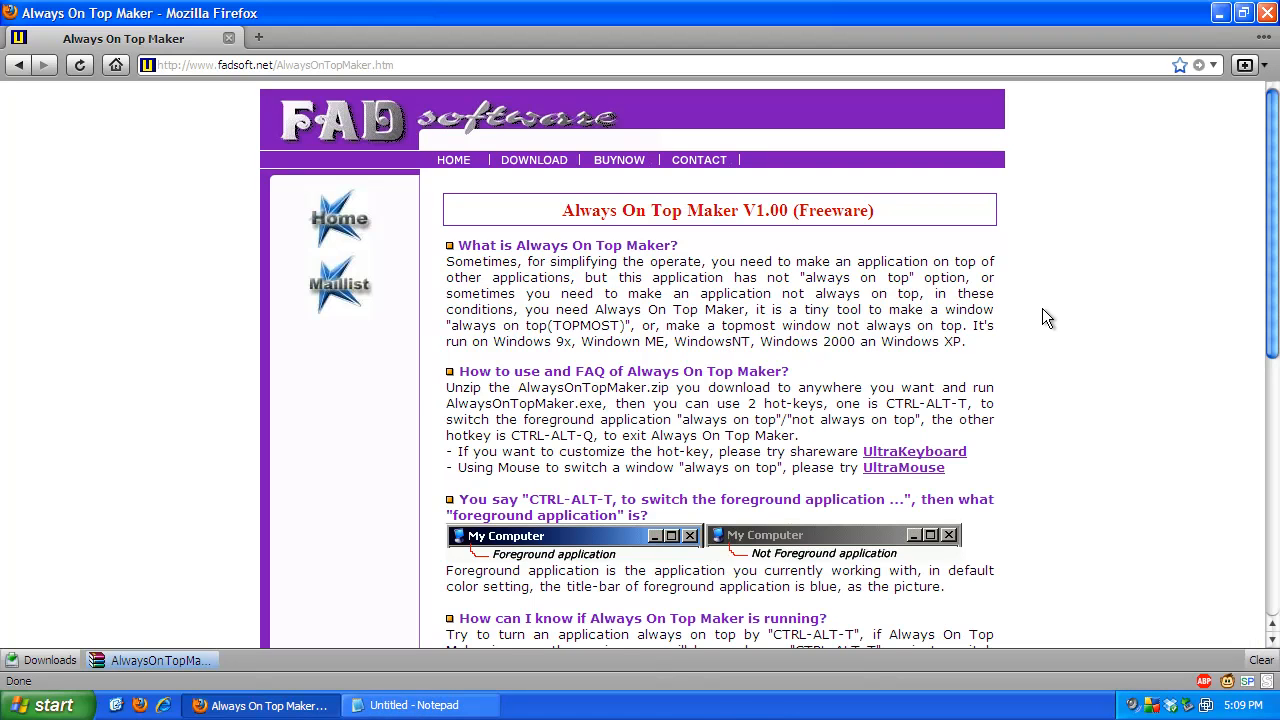
{"action": "mouse_move", "coordinate": [1216, 12]}
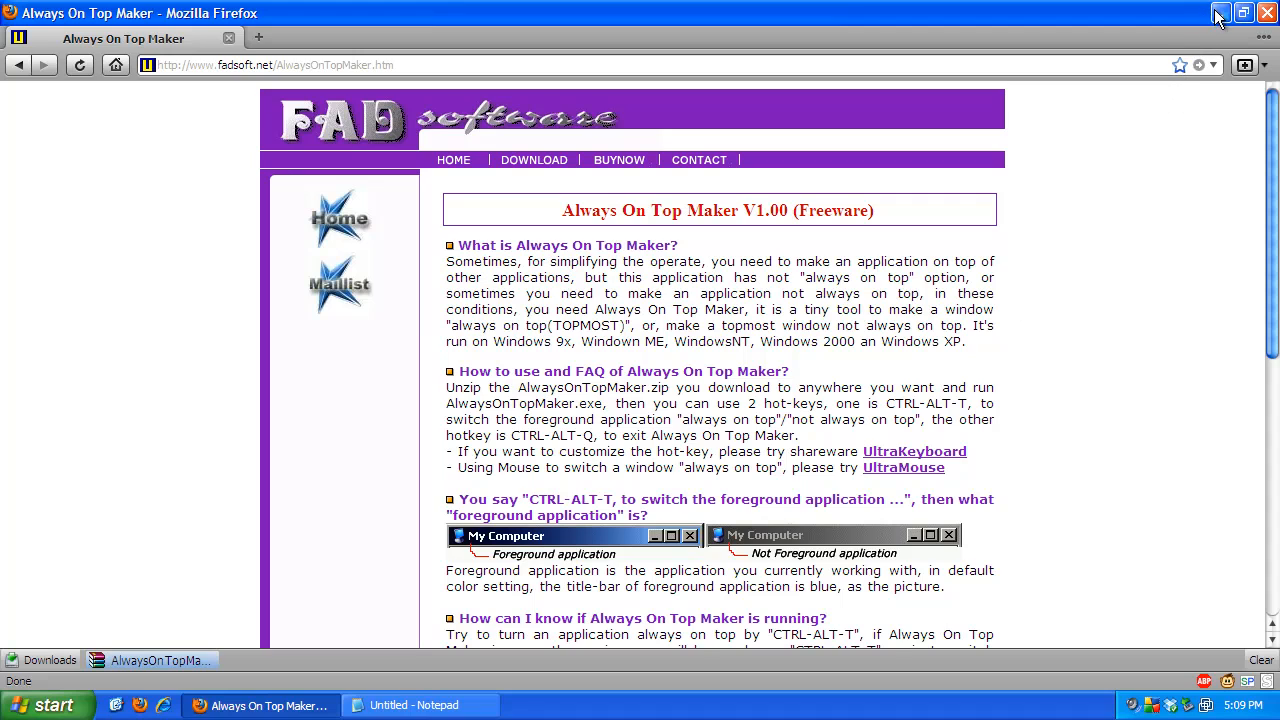